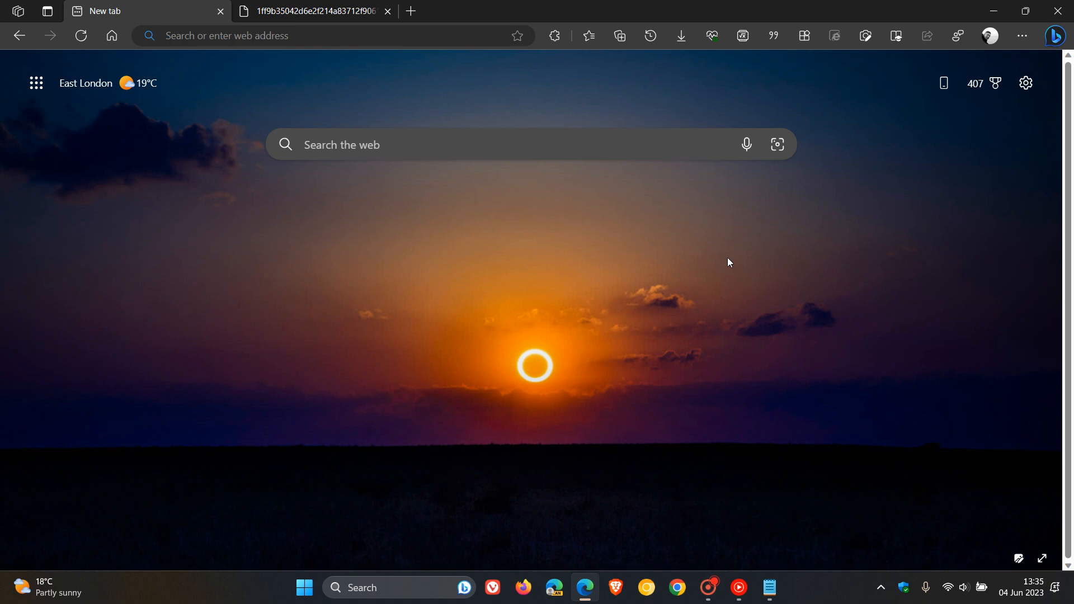
mouse_move(758, 310)
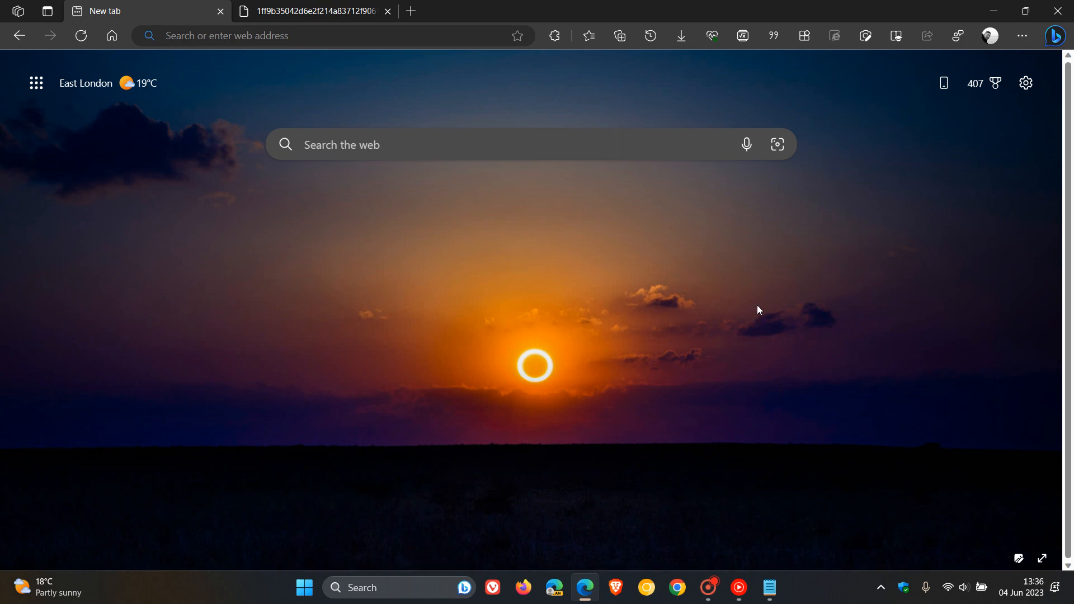
Bring up Edge's Settings and more menu over the new tab page
left_click(1022, 36)
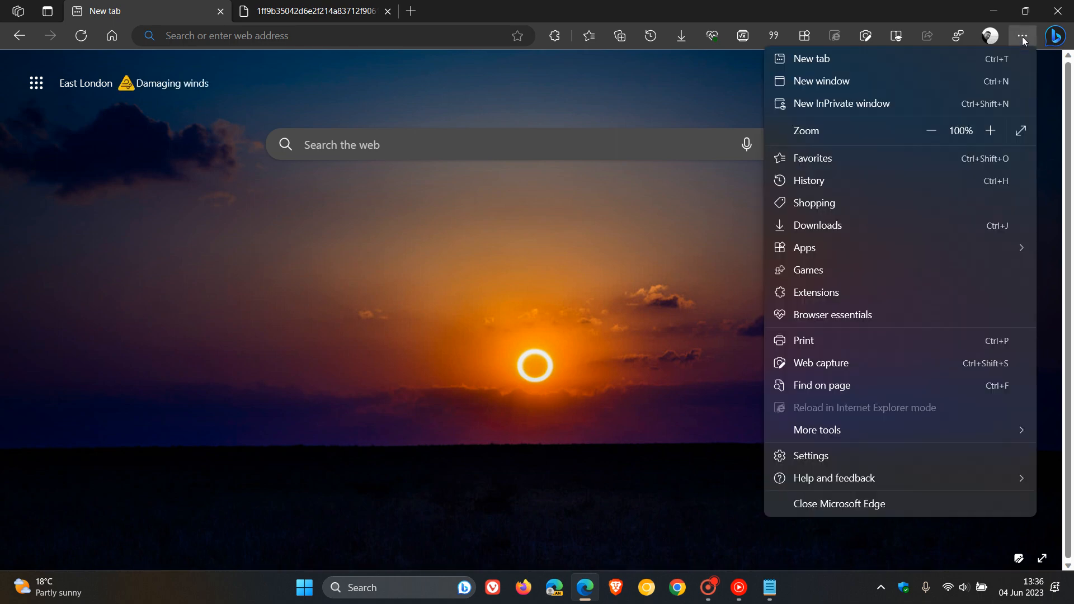
mouse_move(904, 314)
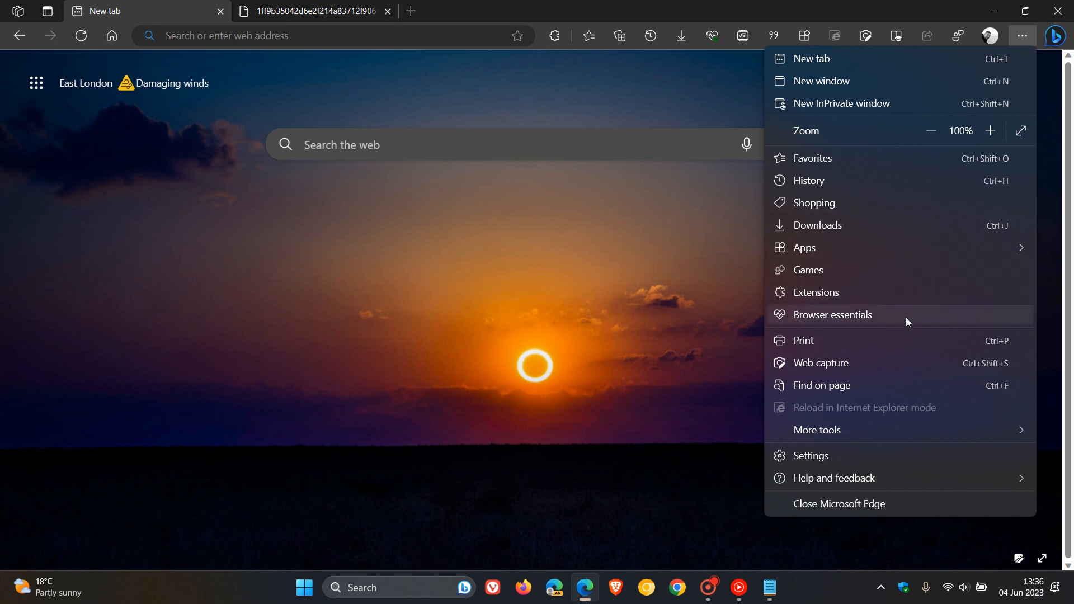
Show the Browser essentials panel with efficiency mode, tab performance and 277 sites scanned
left_click(829, 315)
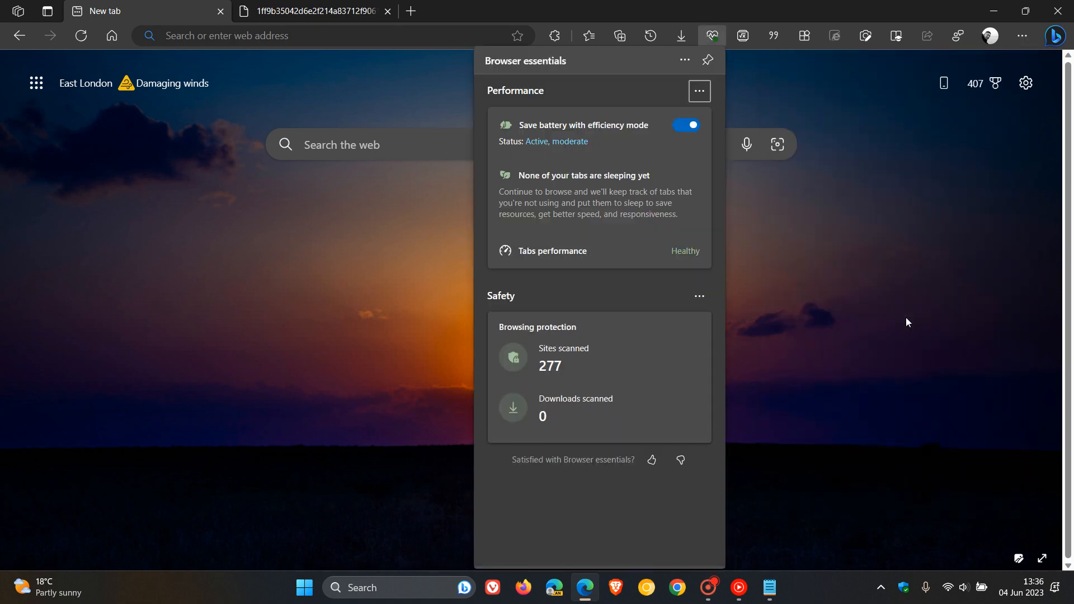
mouse_move(693, 221)
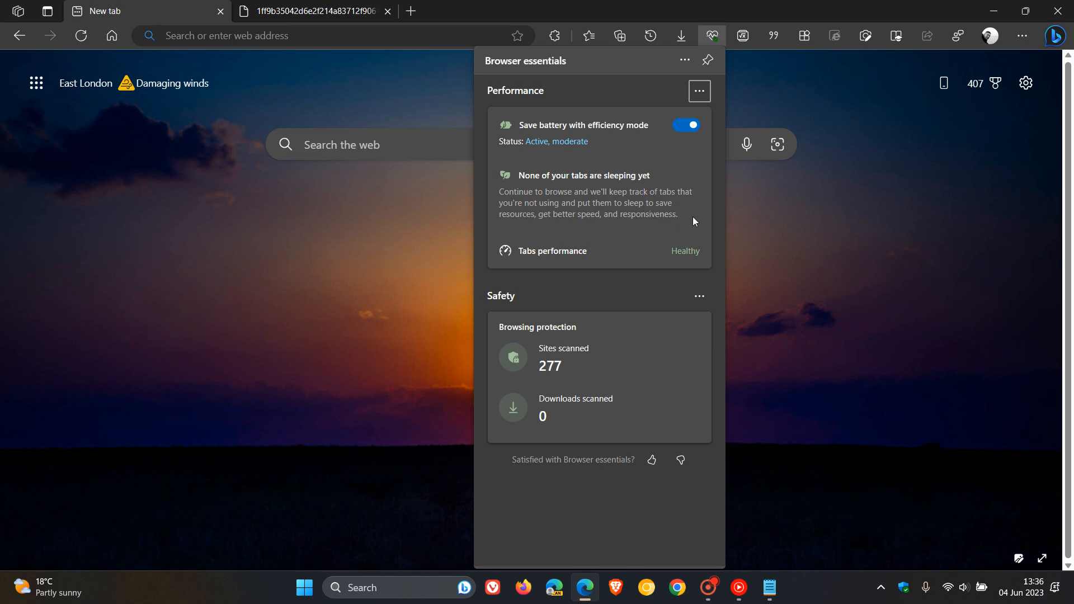
mouse_move(713, 34)
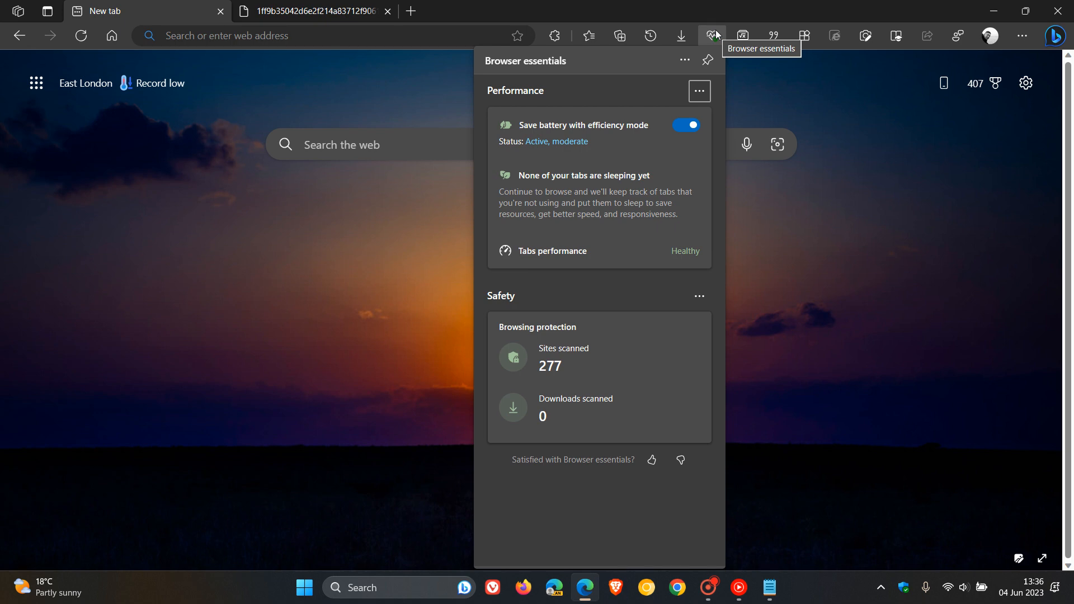
mouse_move(527, 103)
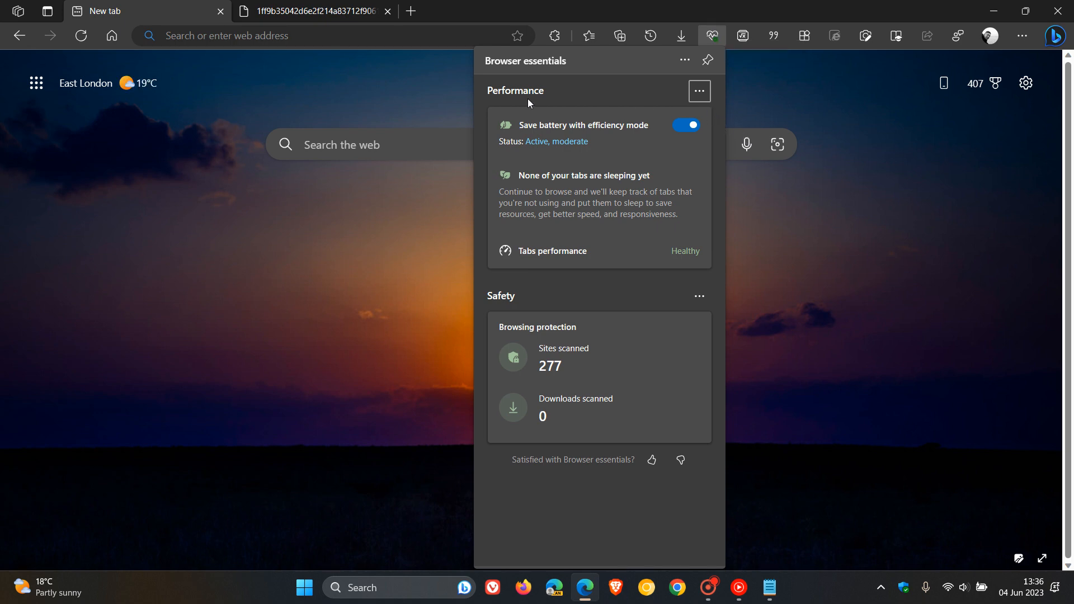
mouse_move(560, 108)
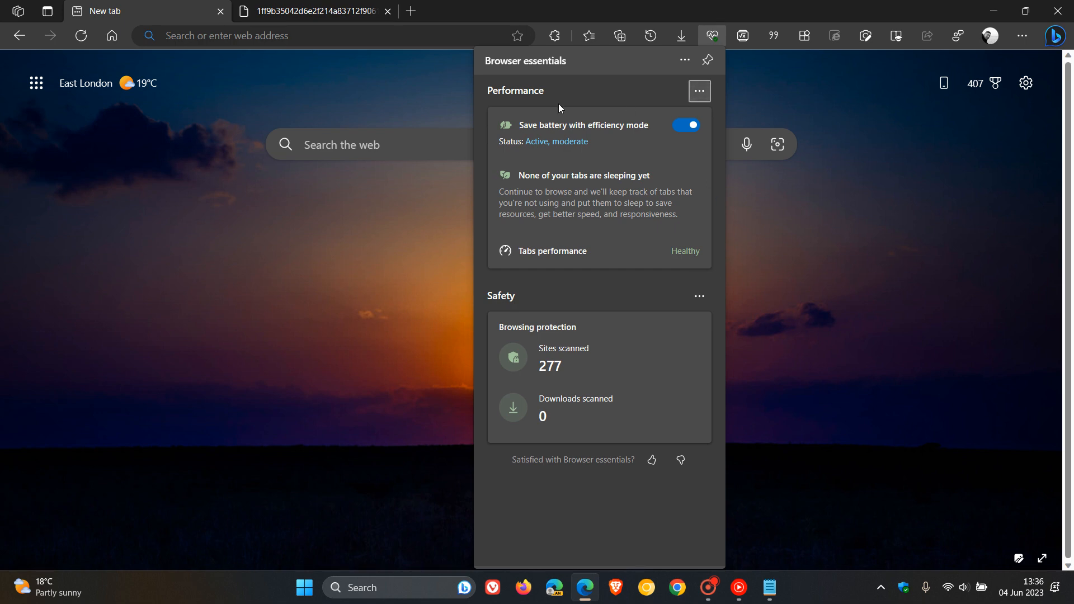
mouse_move(612, 272)
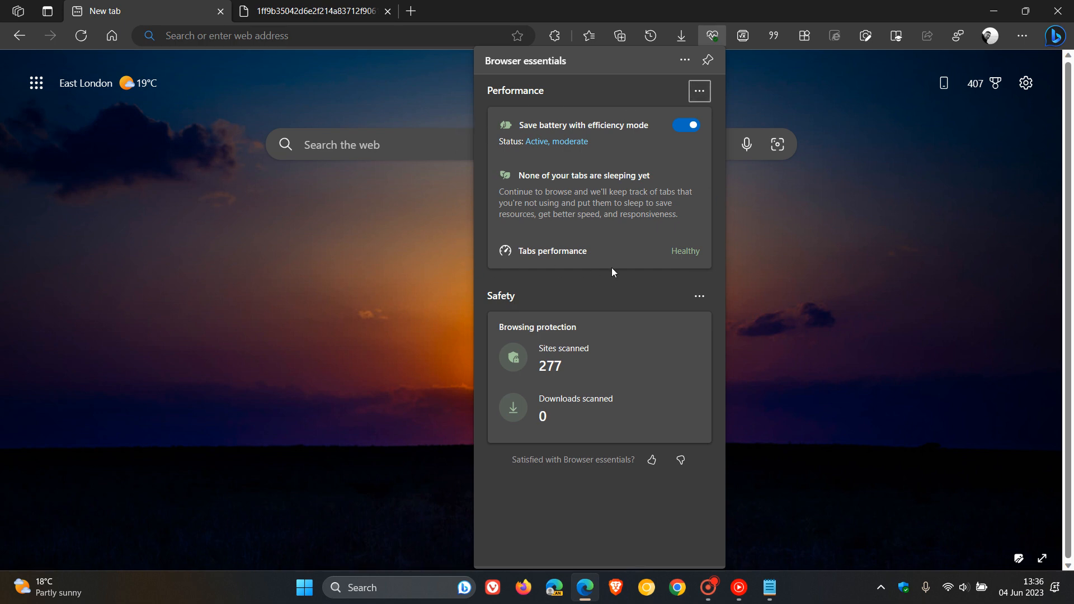
mouse_move(623, 170)
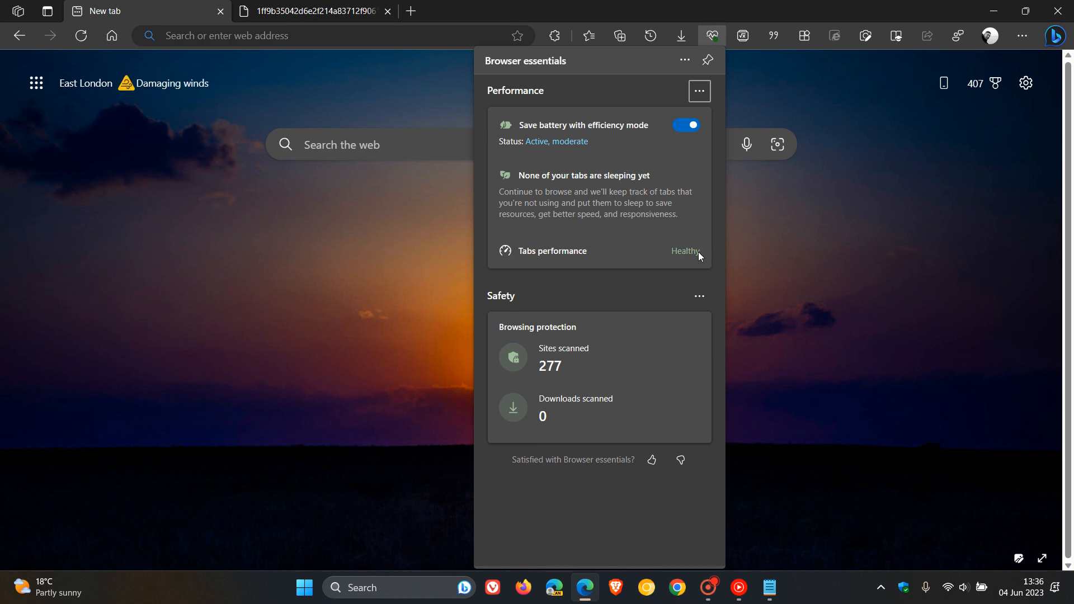
mouse_move(712, 156)
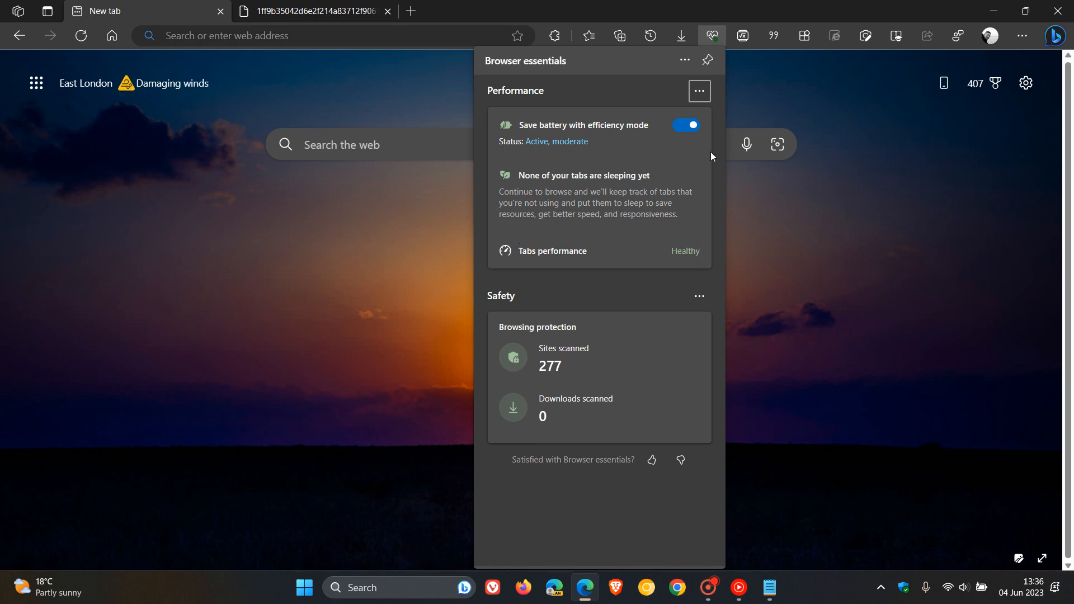
mouse_move(615, 331)
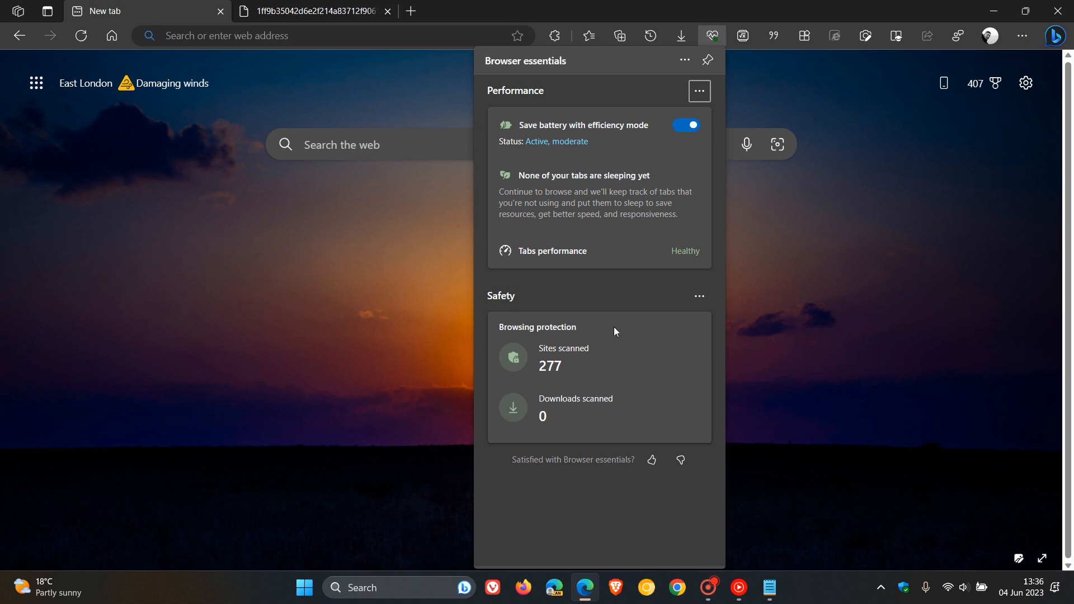
mouse_move(642, 369)
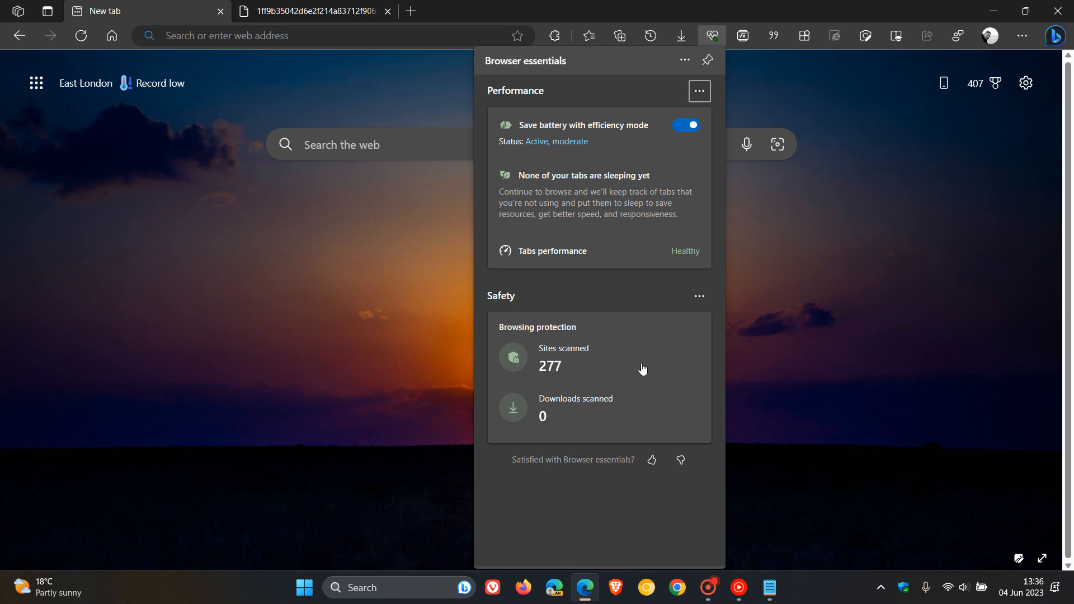
mouse_move(665, 330)
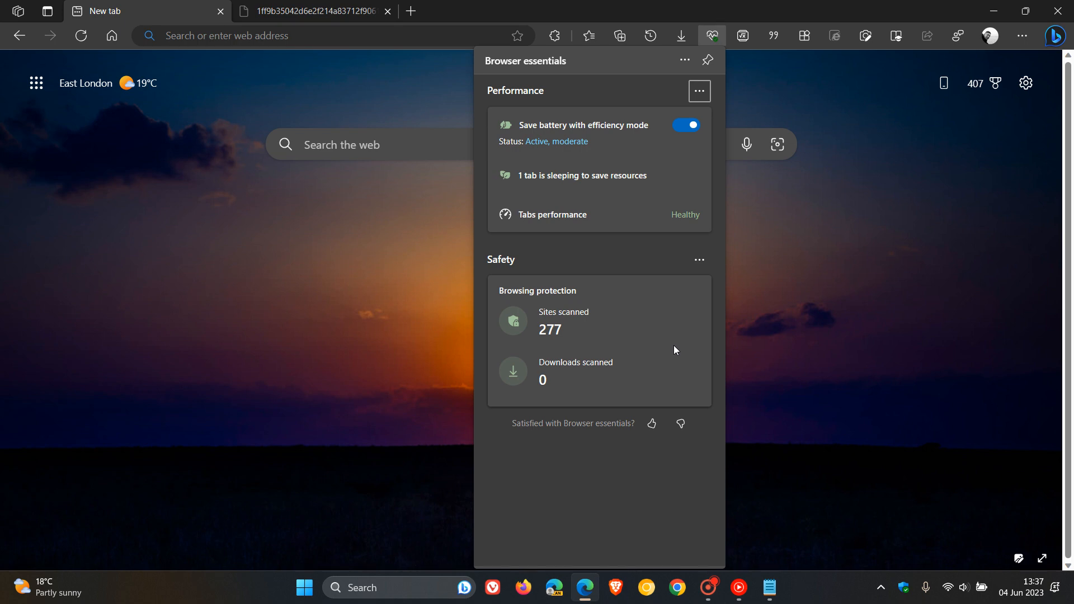
mouse_move(566, 322)
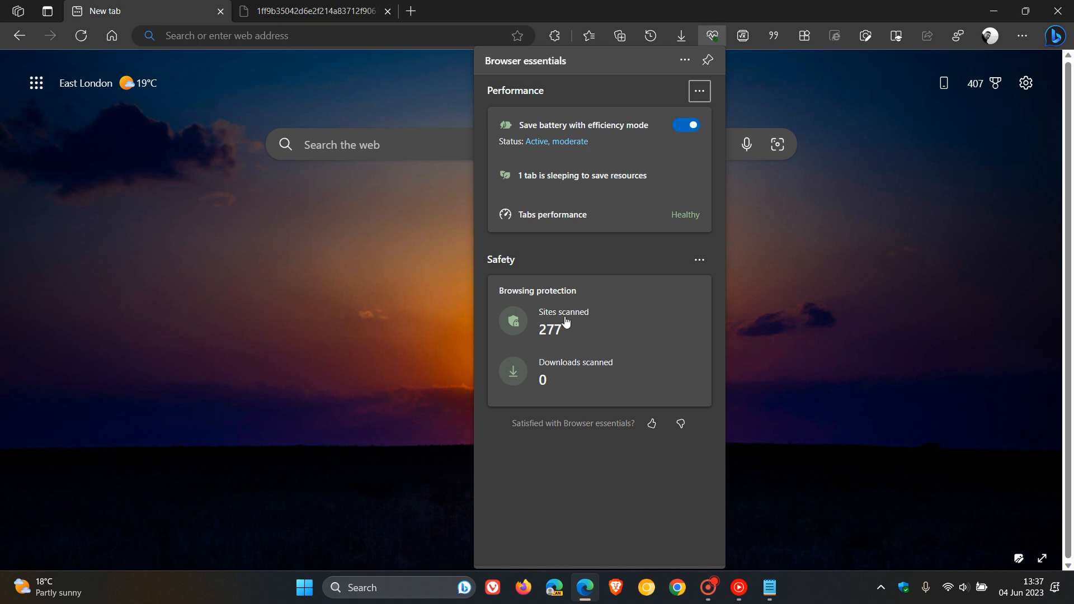
mouse_move(579, 341)
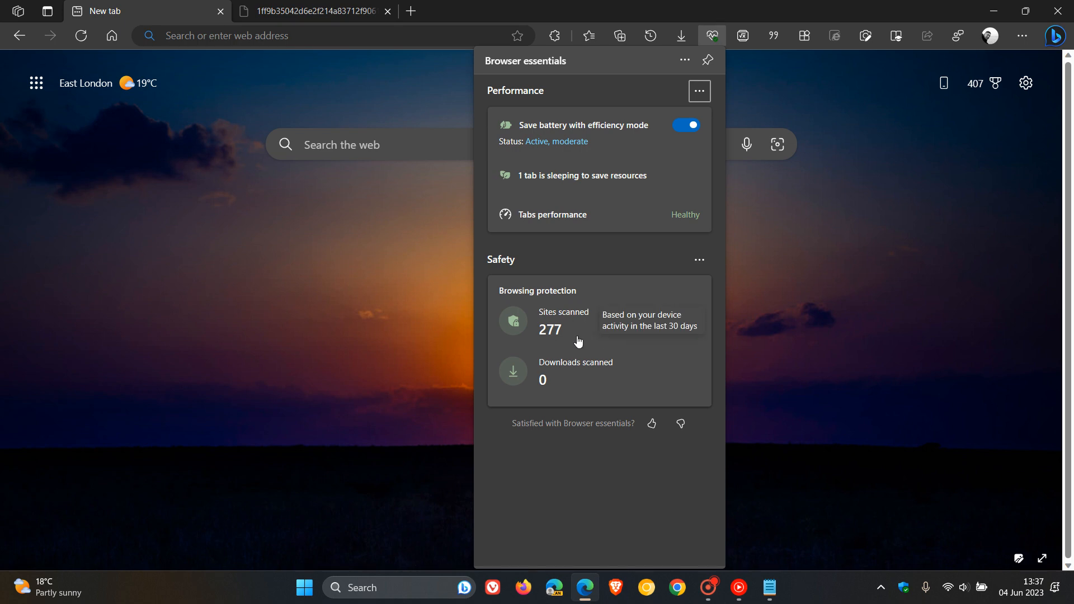
mouse_move(569, 377)
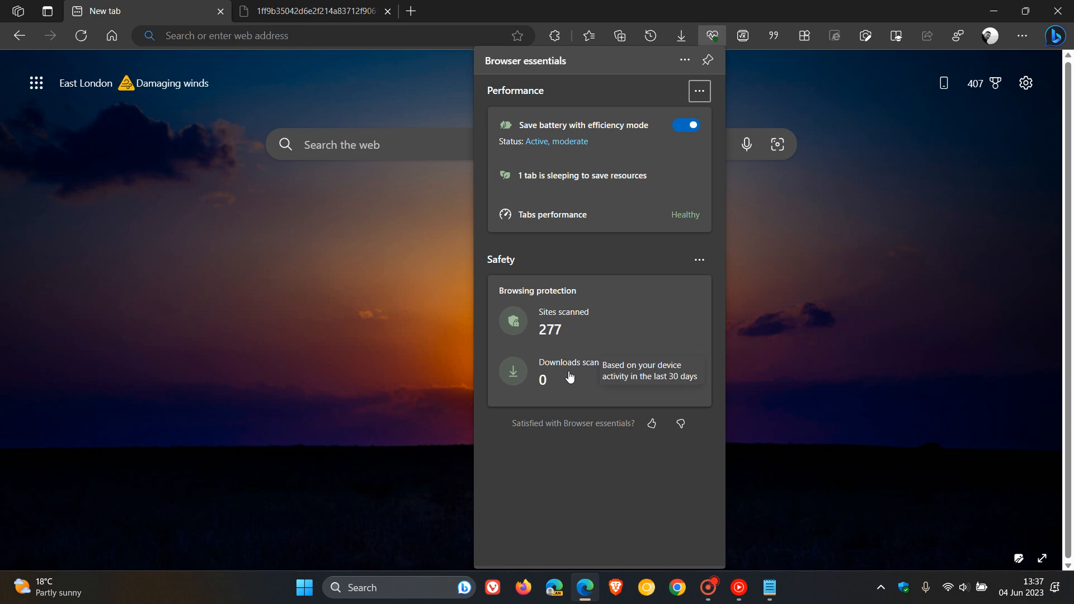
mouse_move(577, 388)
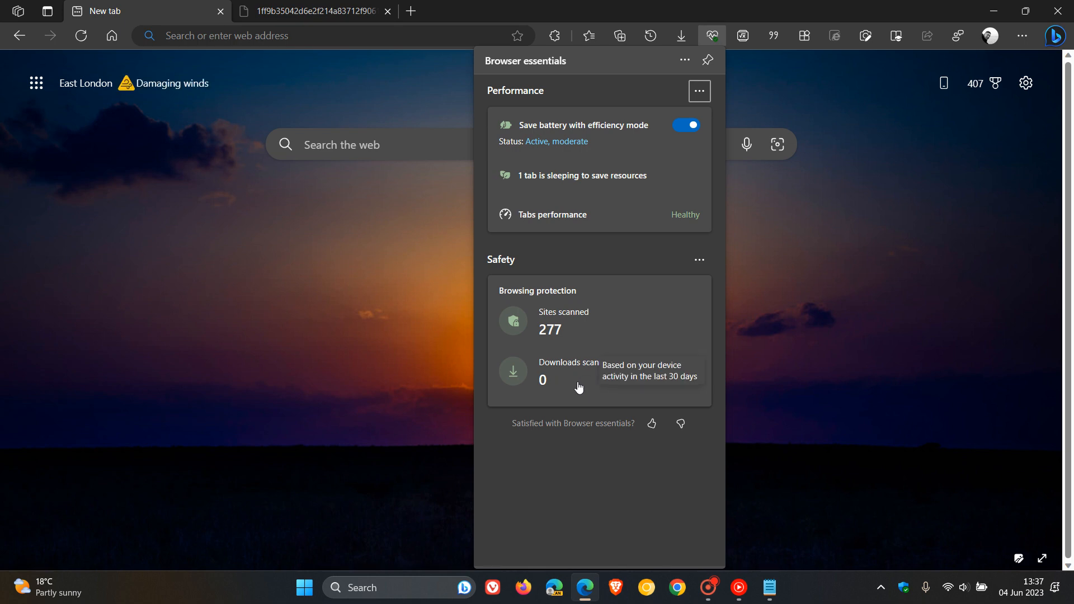
mouse_move(591, 380)
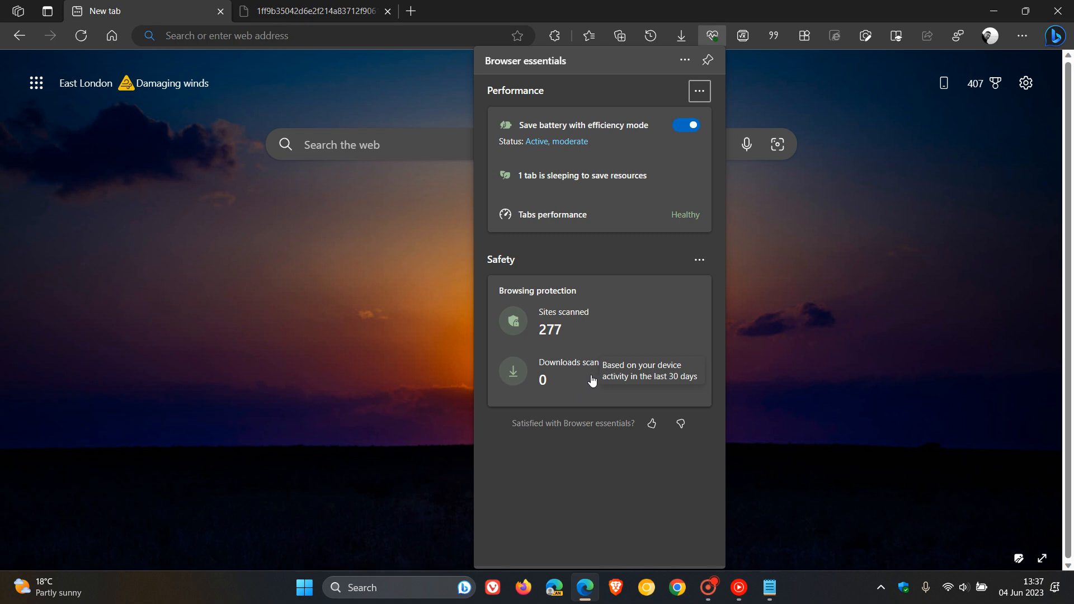
mouse_move(582, 314)
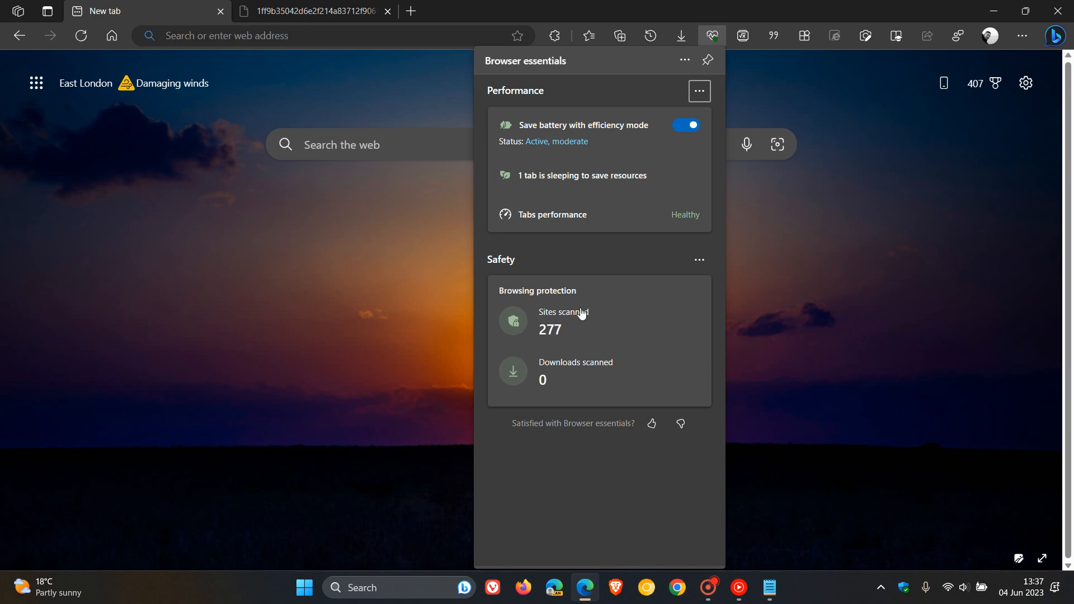
mouse_move(568, 391)
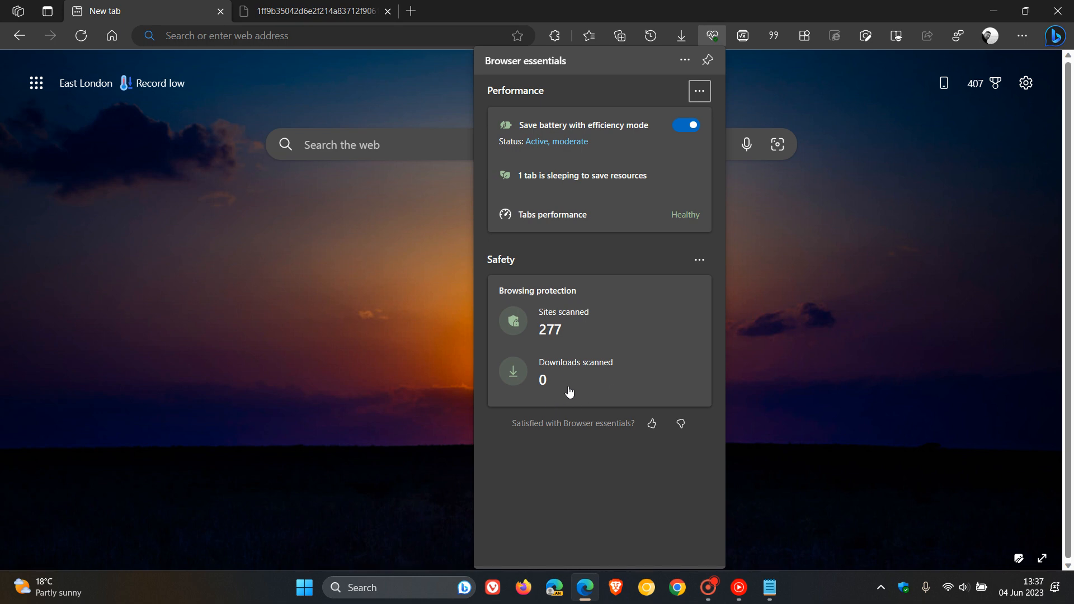
mouse_move(592, 328)
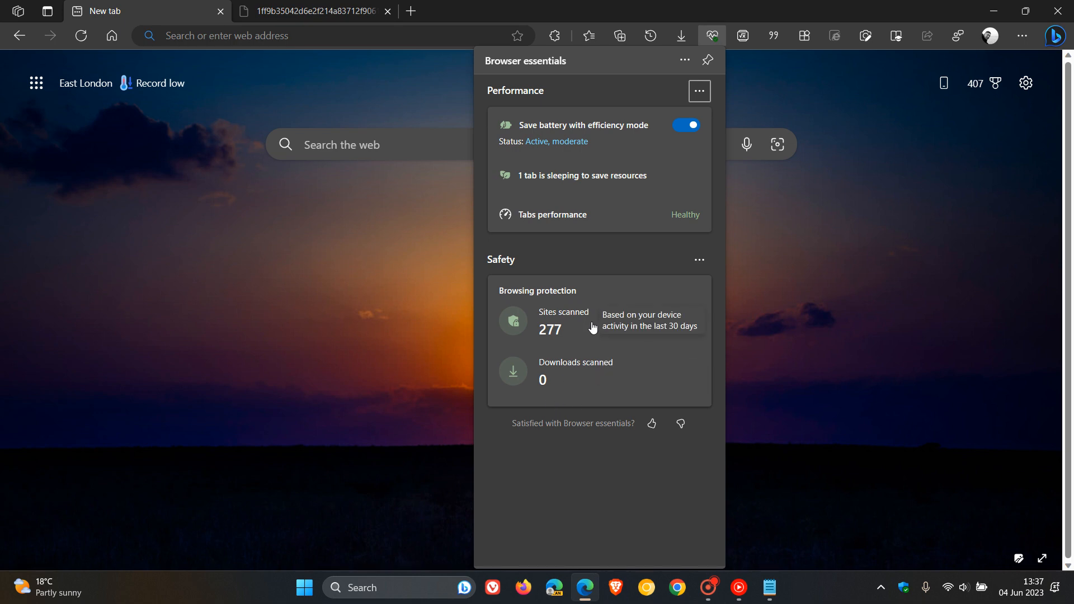
mouse_move(578, 334)
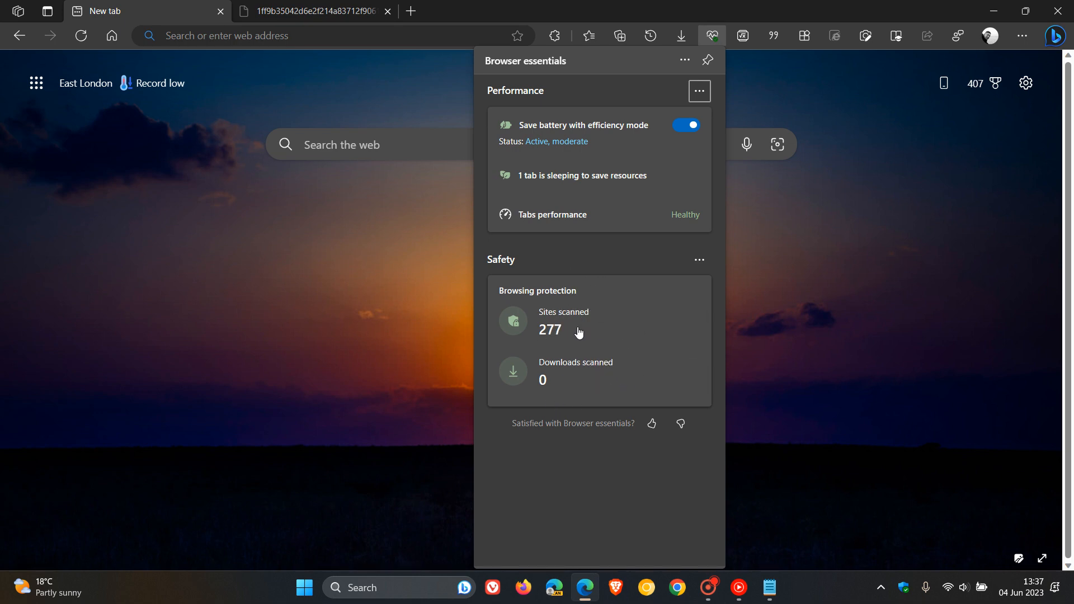
mouse_move(593, 389)
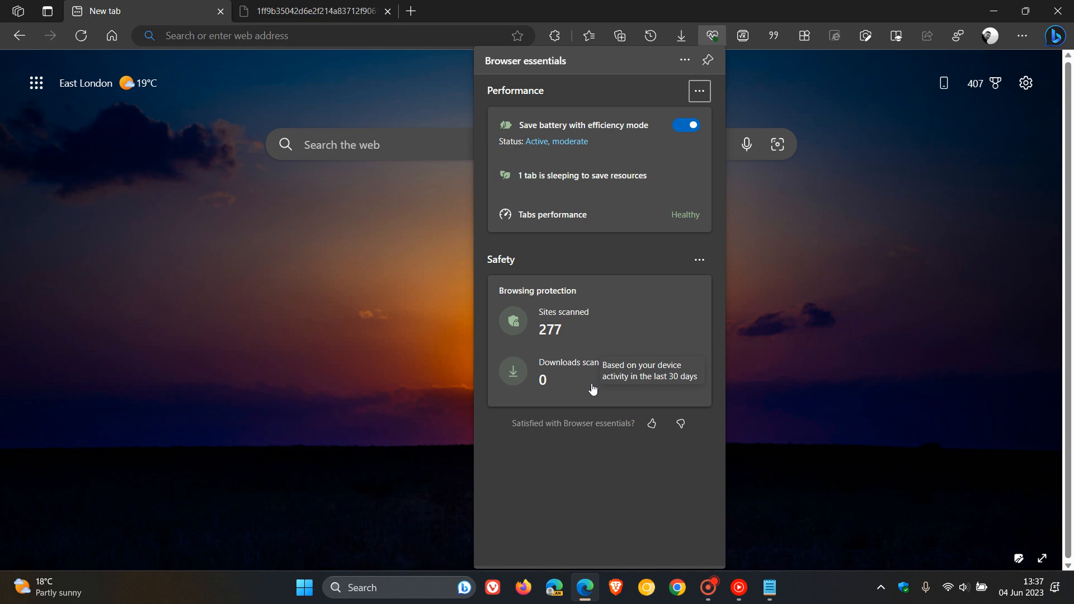
mouse_move(625, 333)
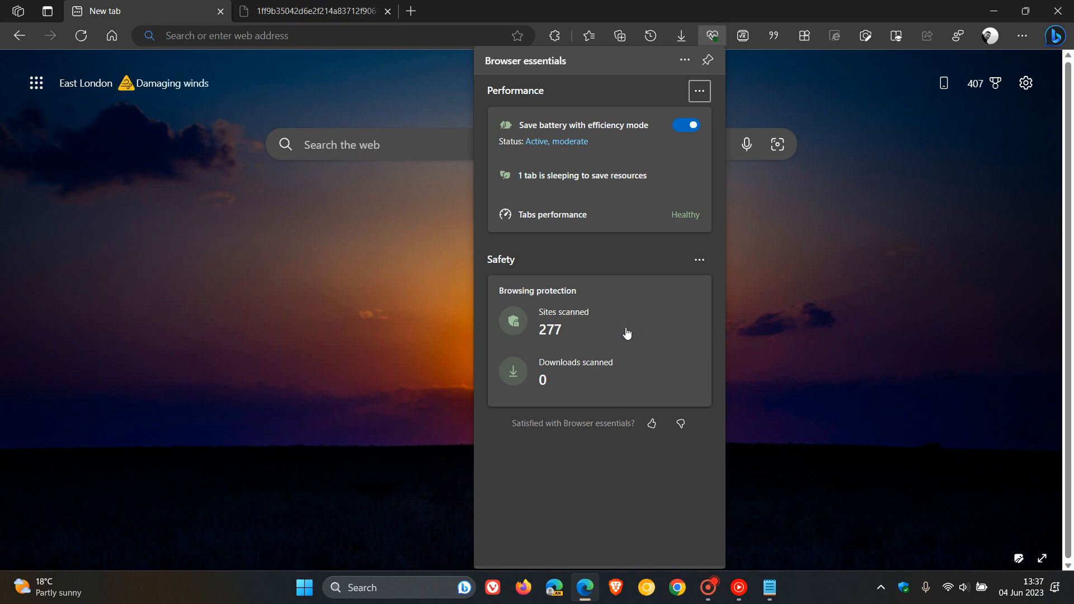
mouse_move(676, 304)
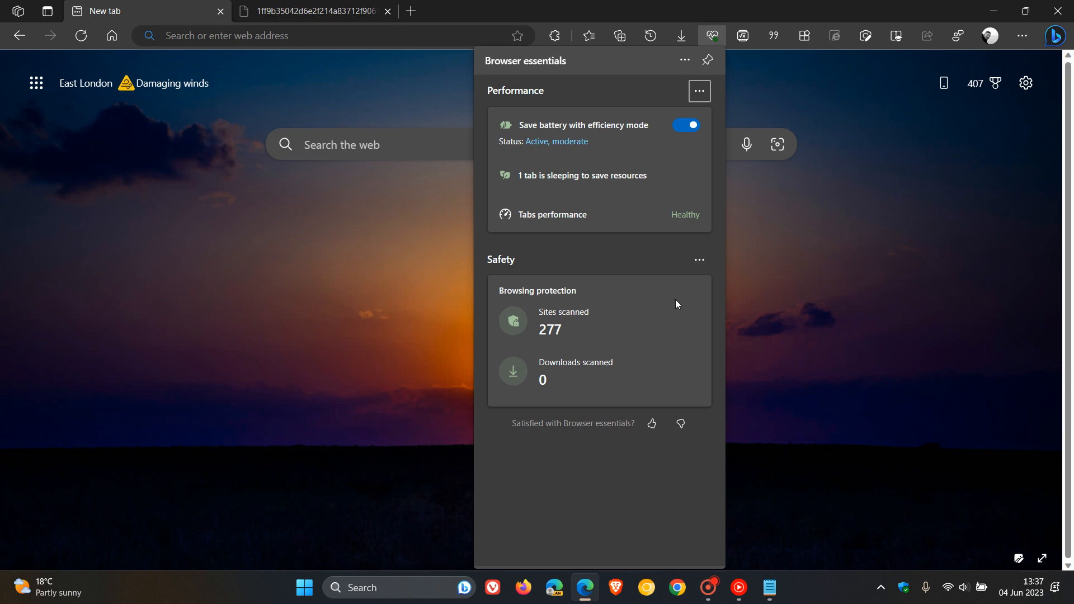
mouse_move(663, 327)
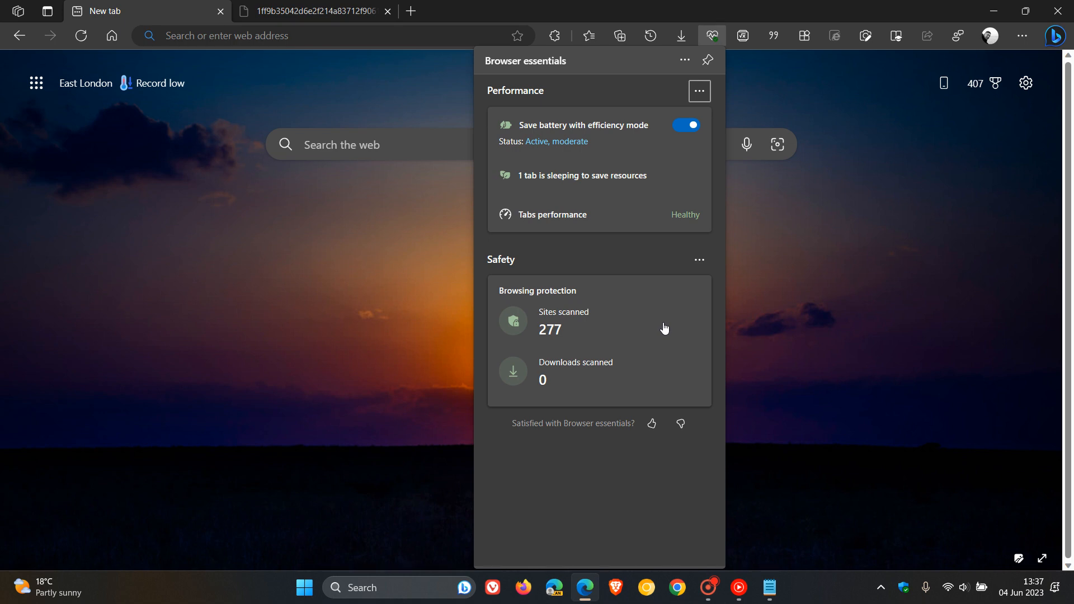
mouse_move(871, 342)
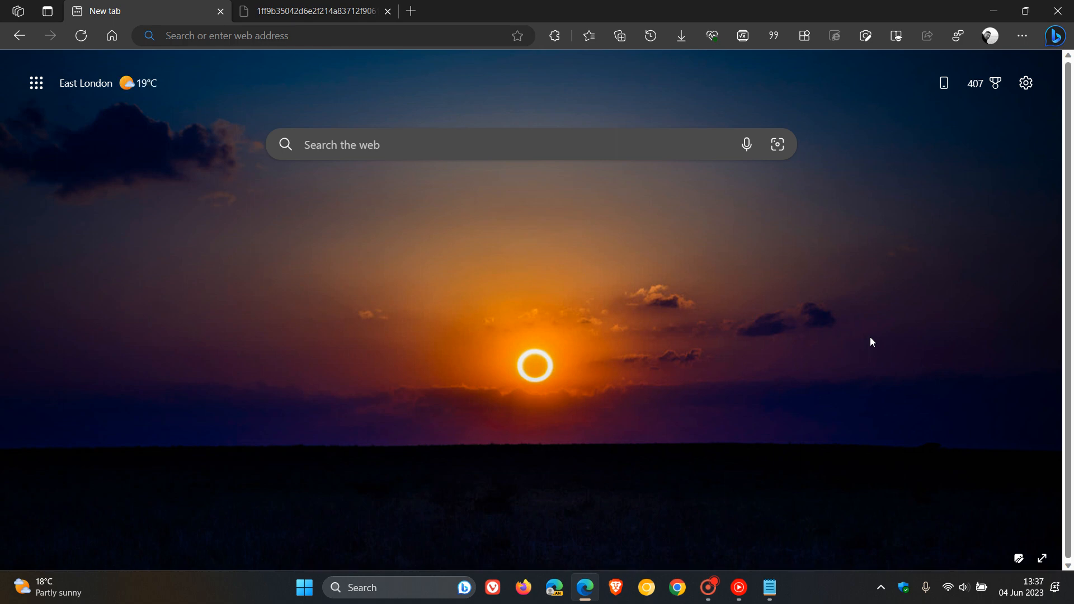
left_click(711, 36)
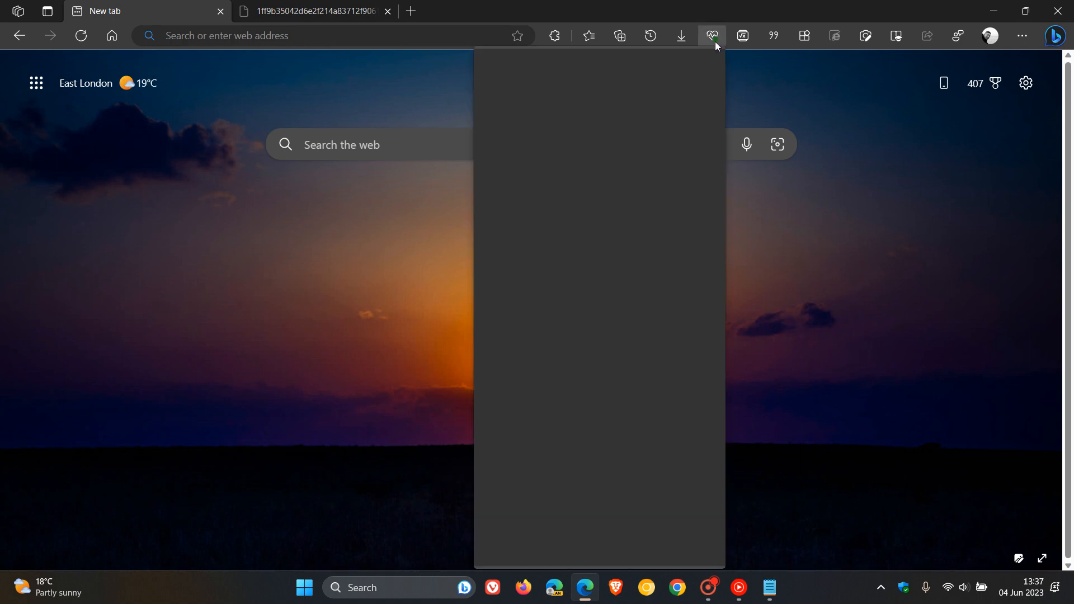
left_click(712, 36)
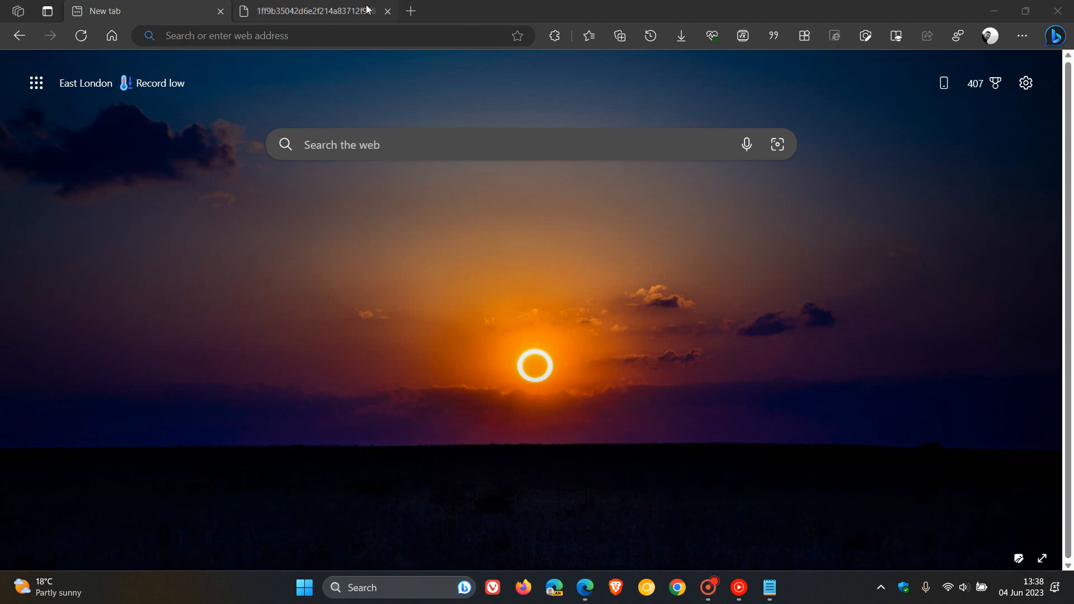
View the Canary screenshot tab and scroll through its Browser essentials Performance, Safety and Secure Network VPN sections
left_click(644, 87)
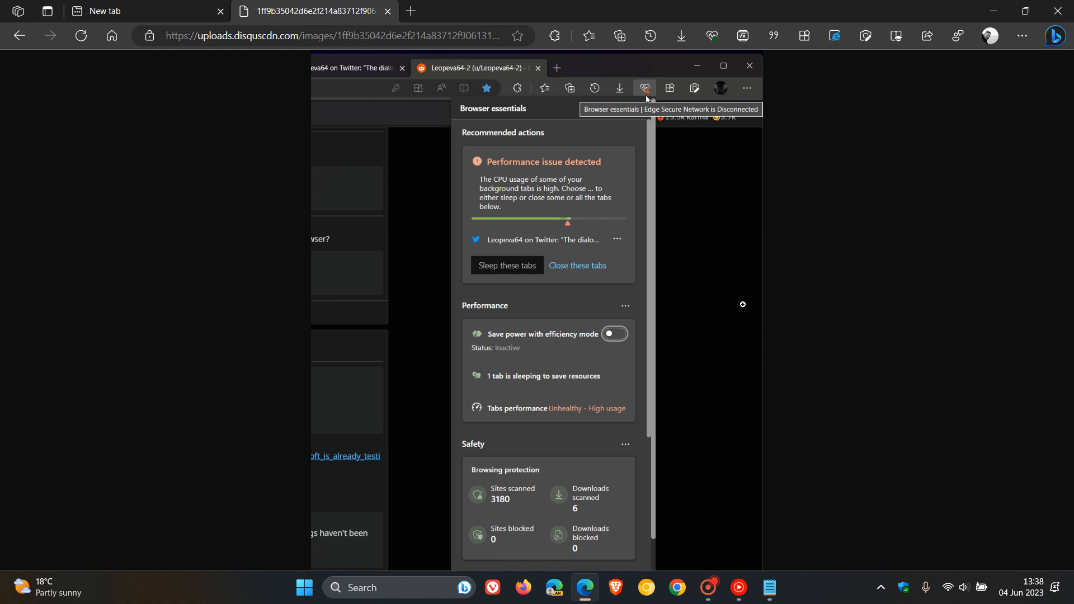
scroll("down", 3)
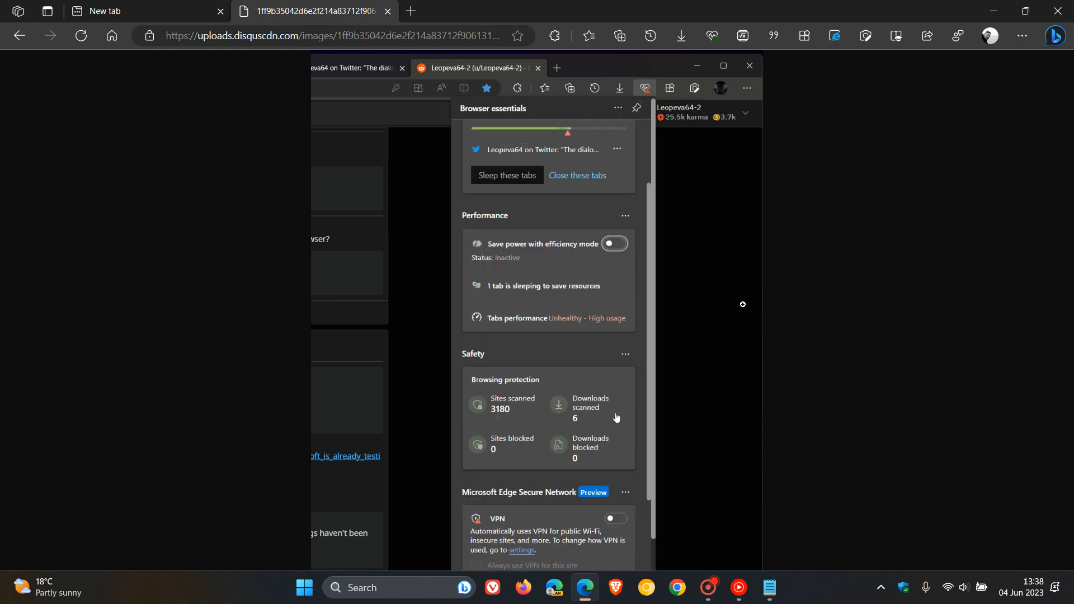
scroll("down", 3)
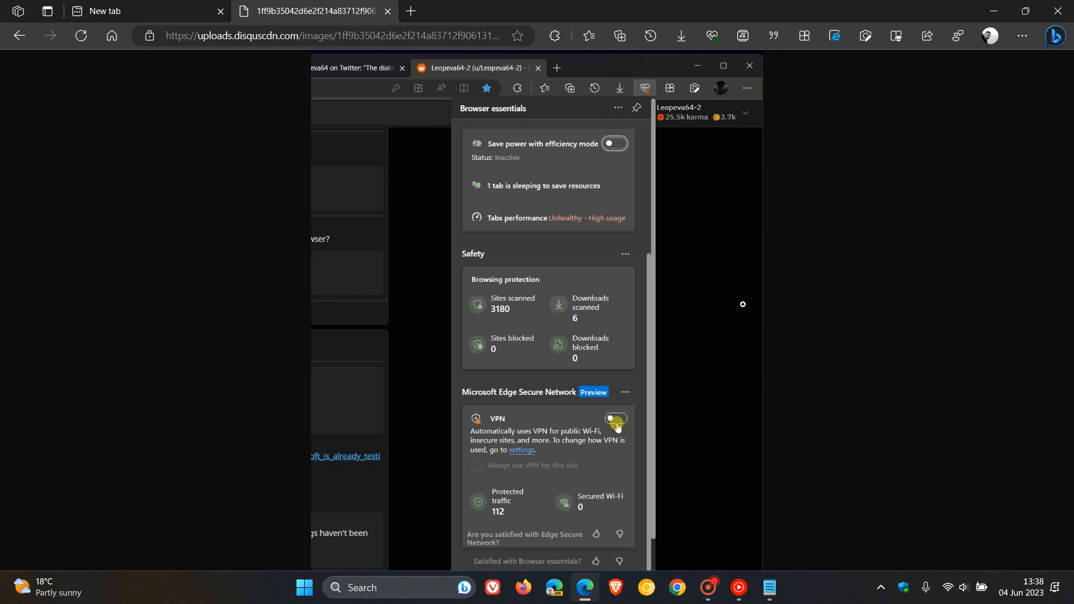
left_click(614, 419)
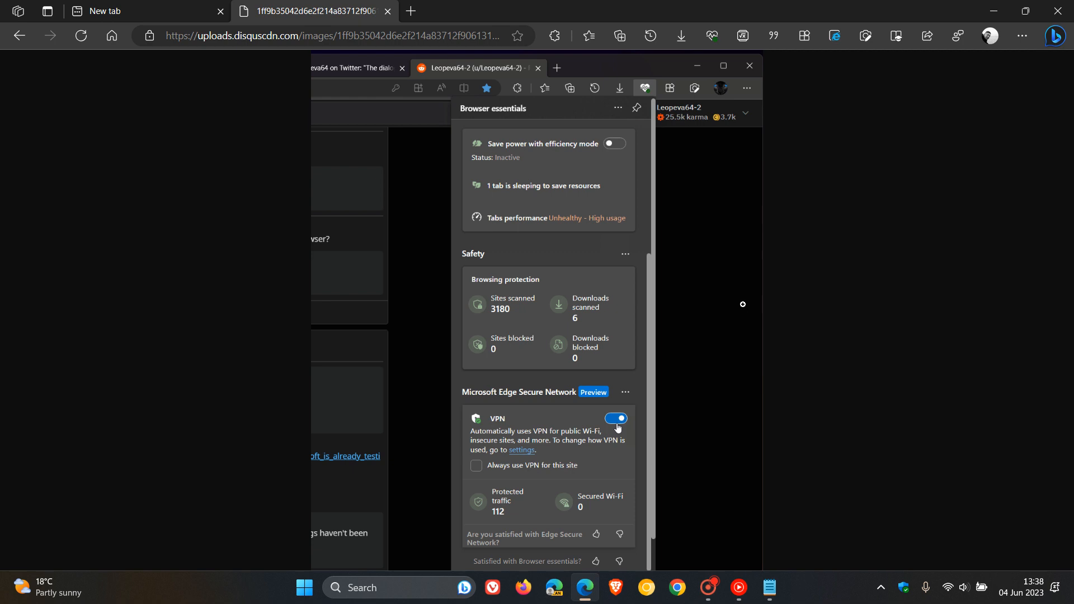
left_click(615, 418)
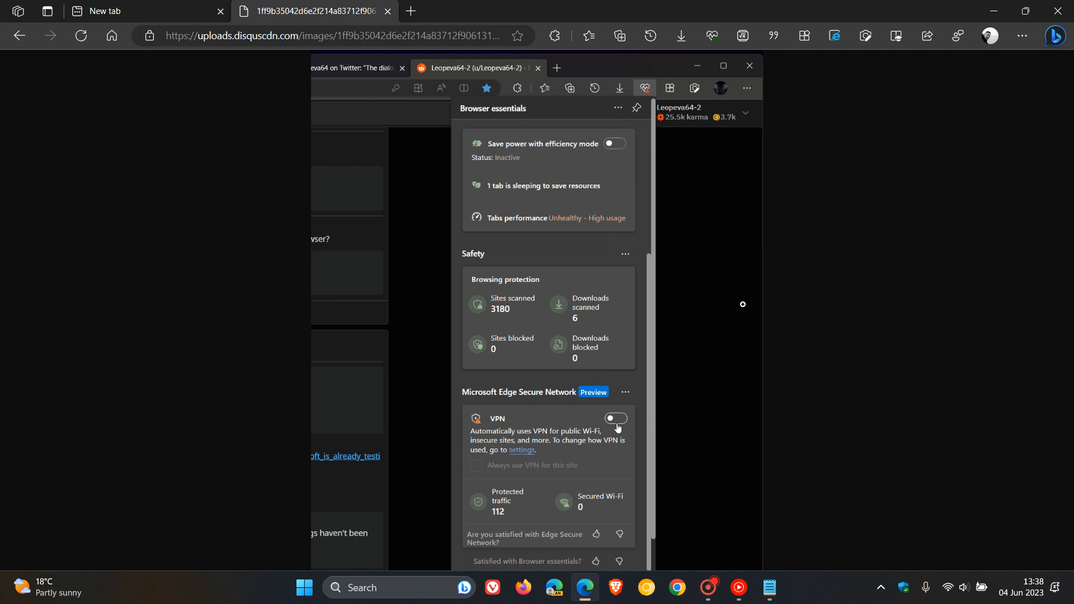
scroll("up", 3)
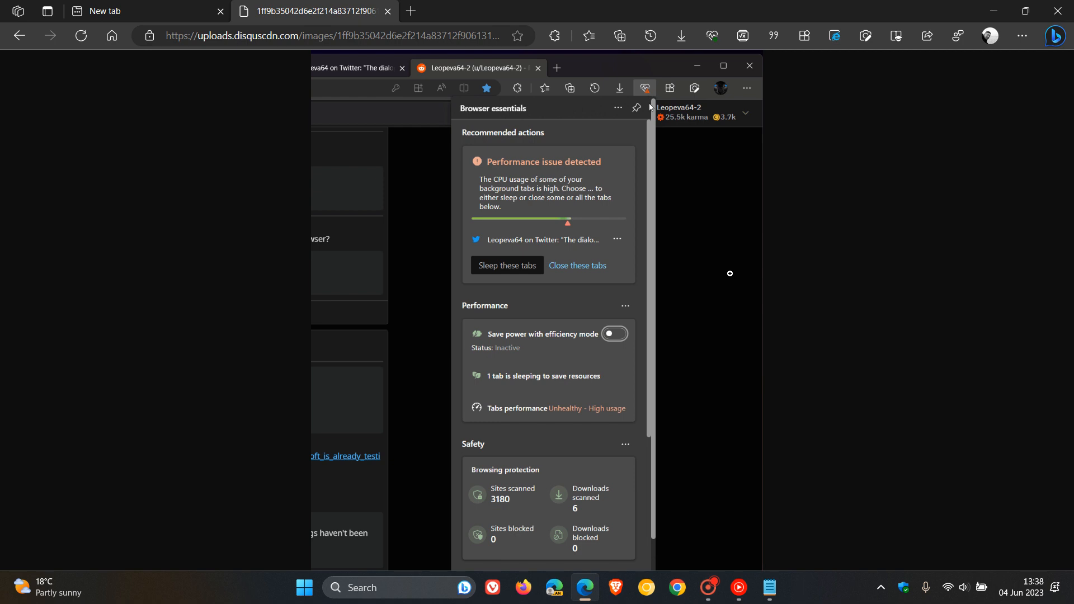
mouse_move(648, 98)
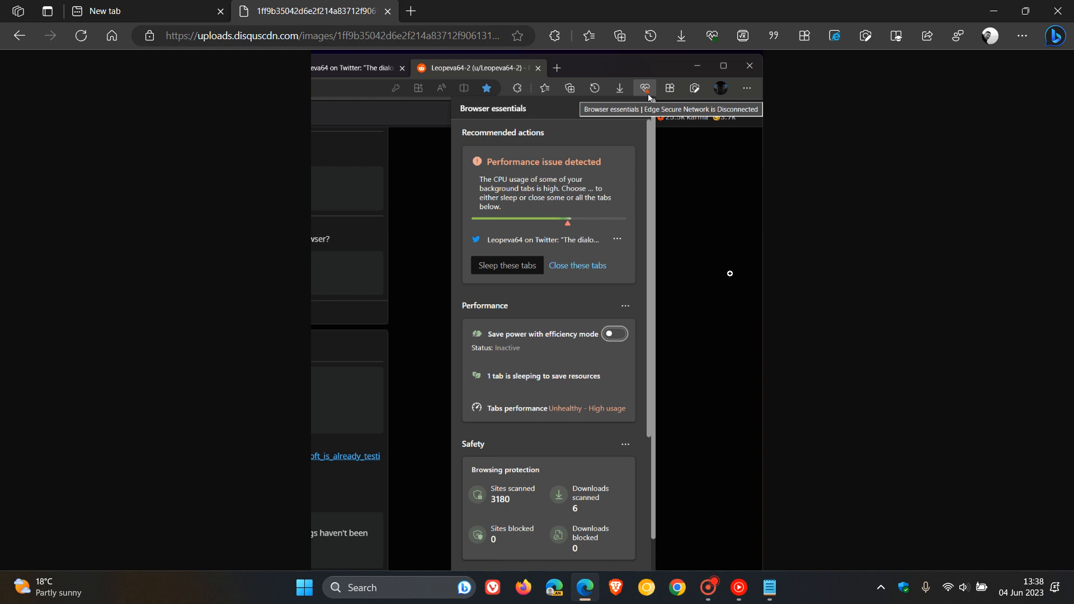
Review the screenshot's Secure Network VPN switching on, then reopen this browser's Browser essentials panel
scroll("down", 3)
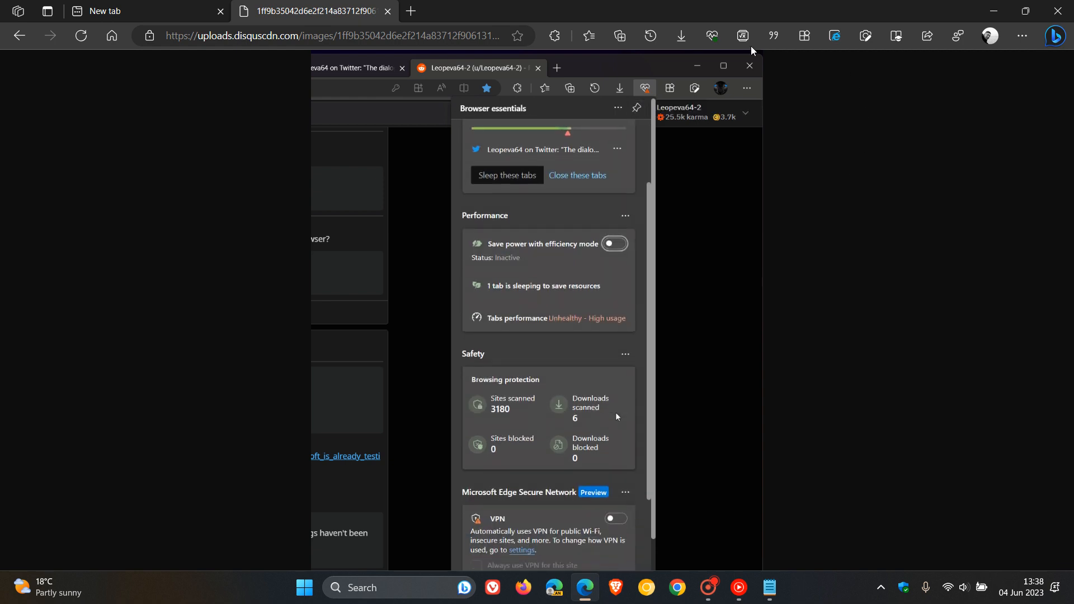
scroll("down", 3)
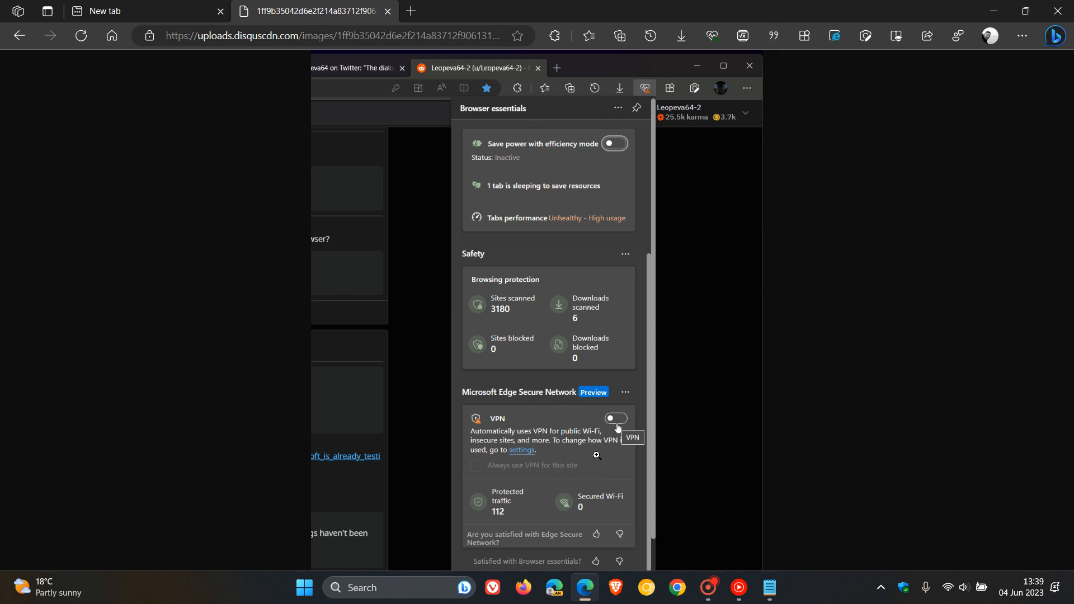
left_click(615, 418)
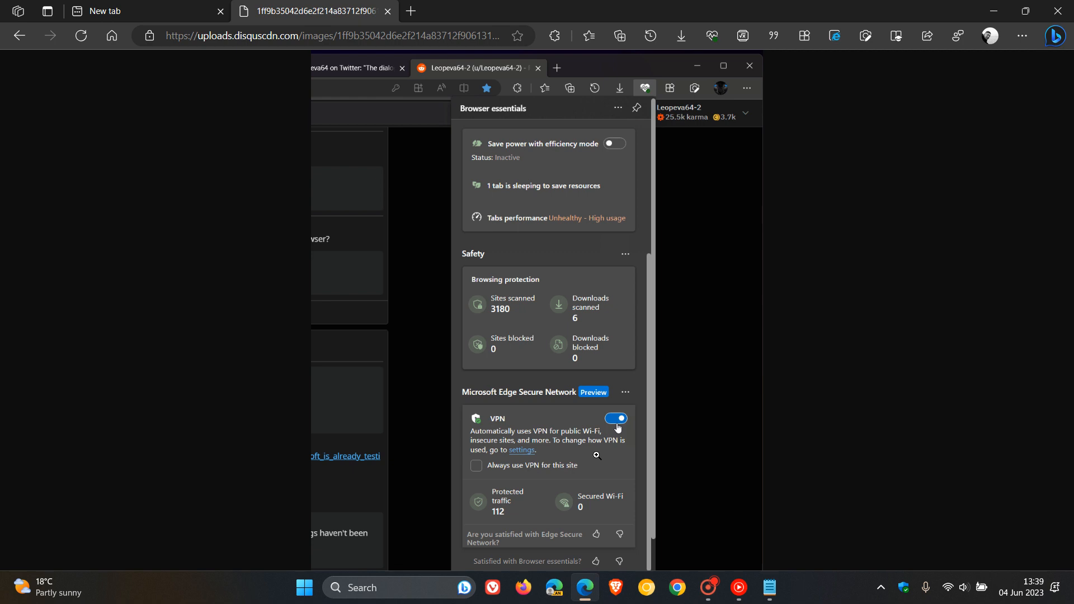
left_click(615, 418)
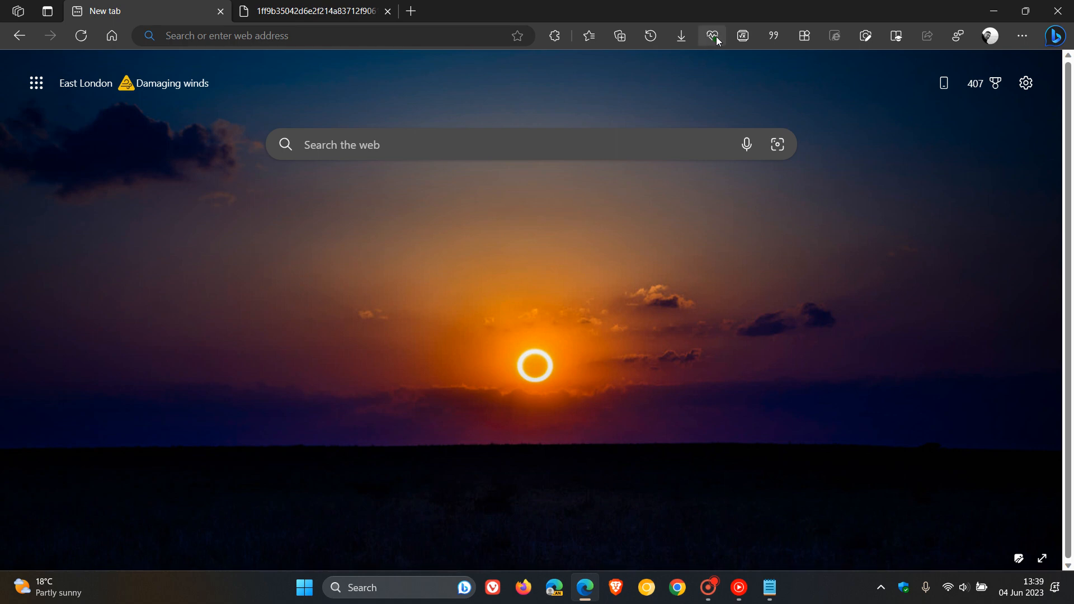
left_click(712, 36)
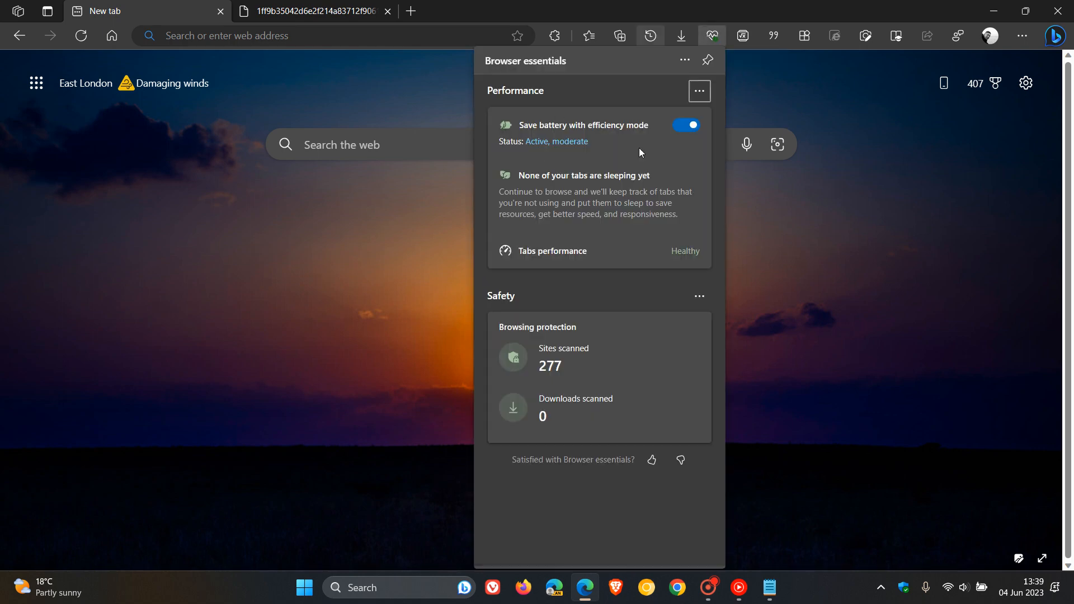
mouse_move(635, 362)
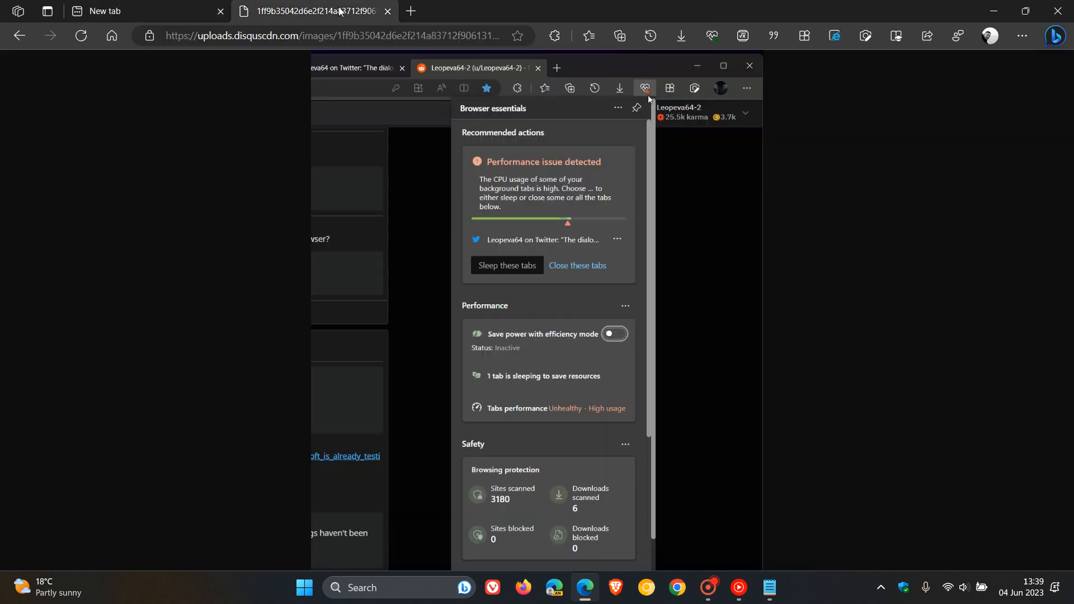
mouse_move(644, 87)
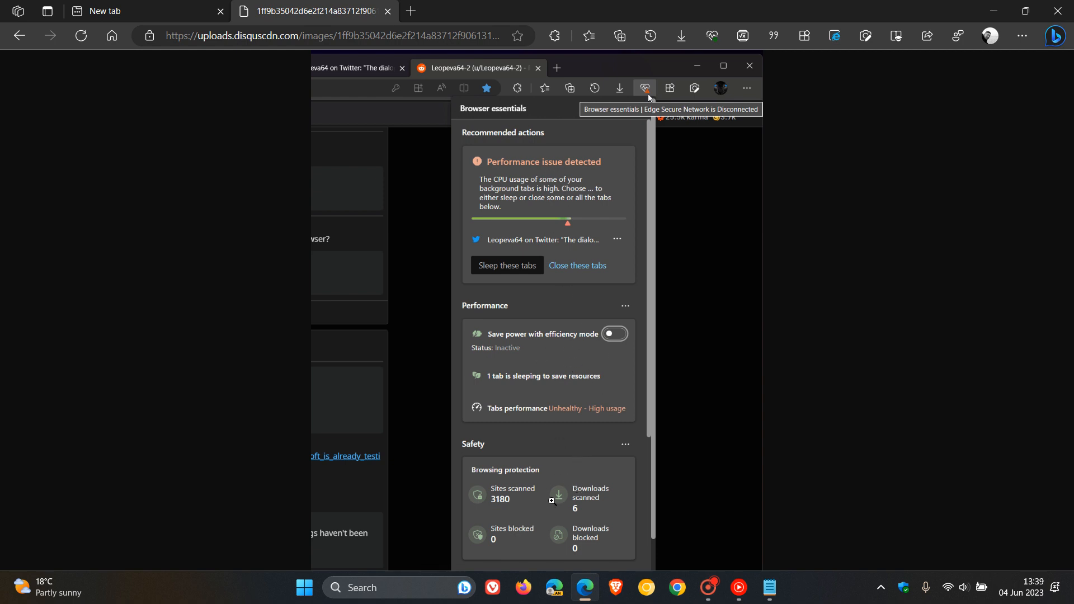
mouse_move(663, 377)
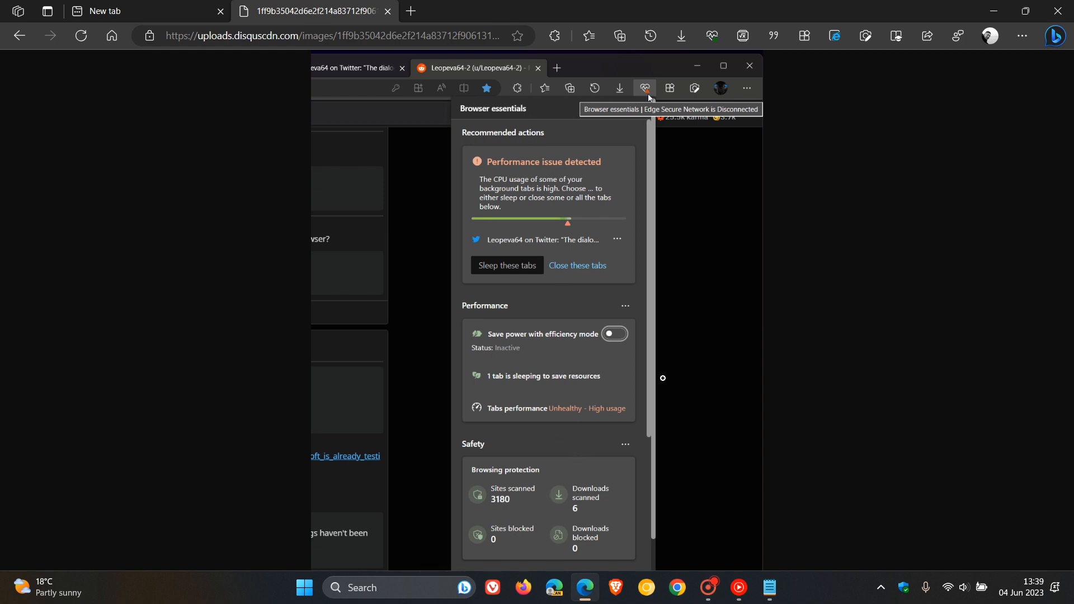
Watch the screenshot's Secure Network VPN toggle on then off, and return to the new tab page
scroll("down", 3)
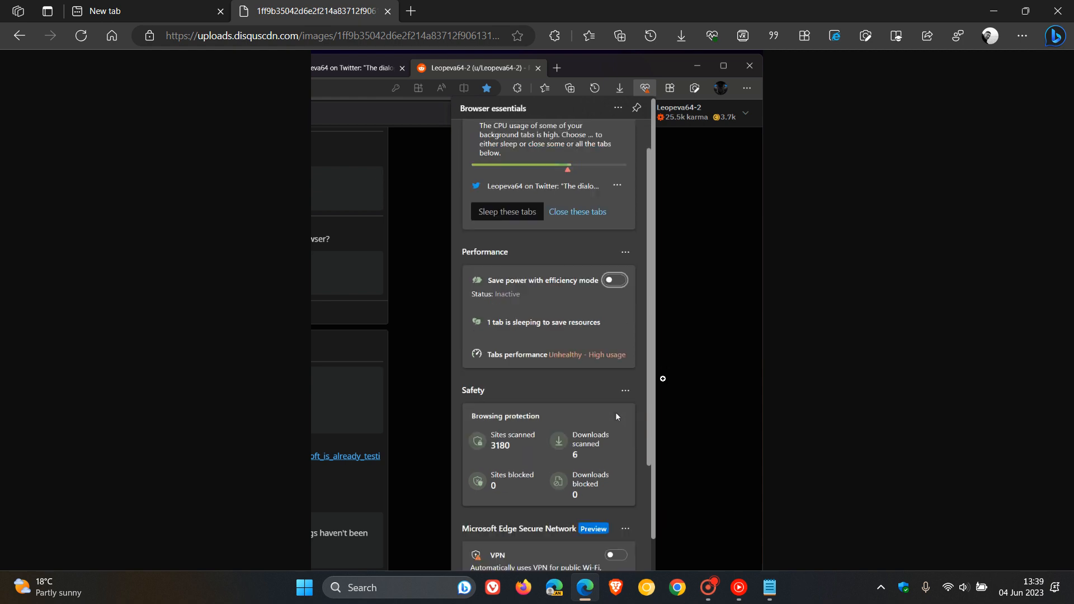
scroll("down", 3)
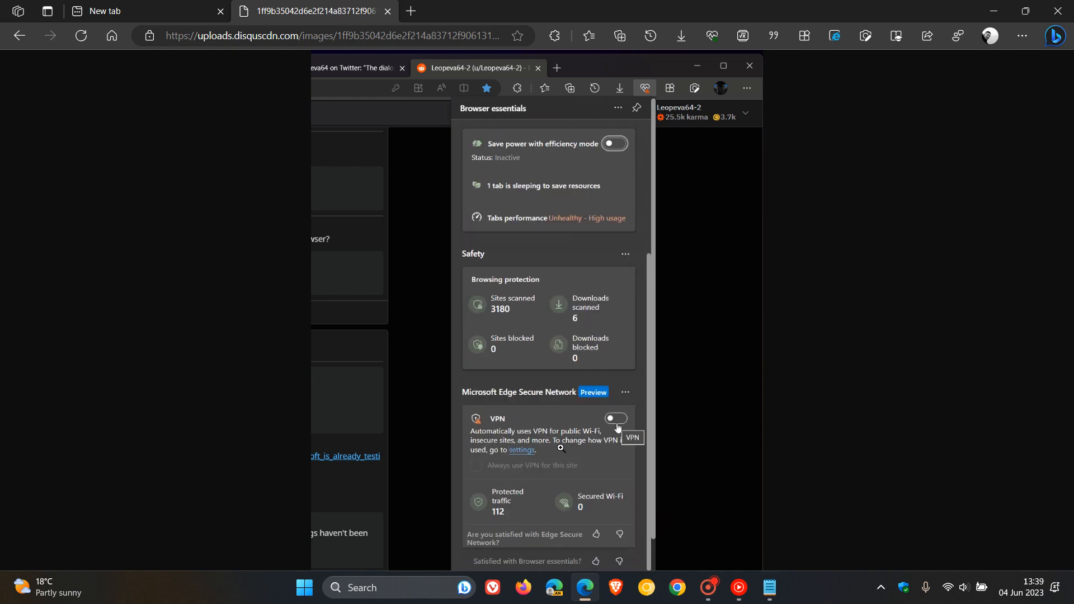
left_click(615, 418)
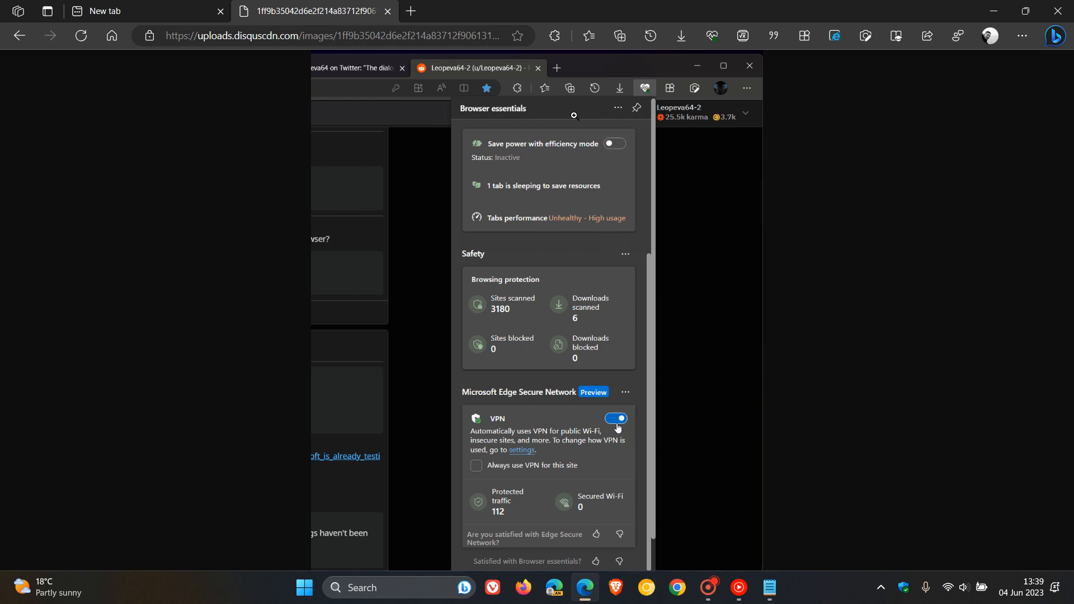
left_click(614, 418)
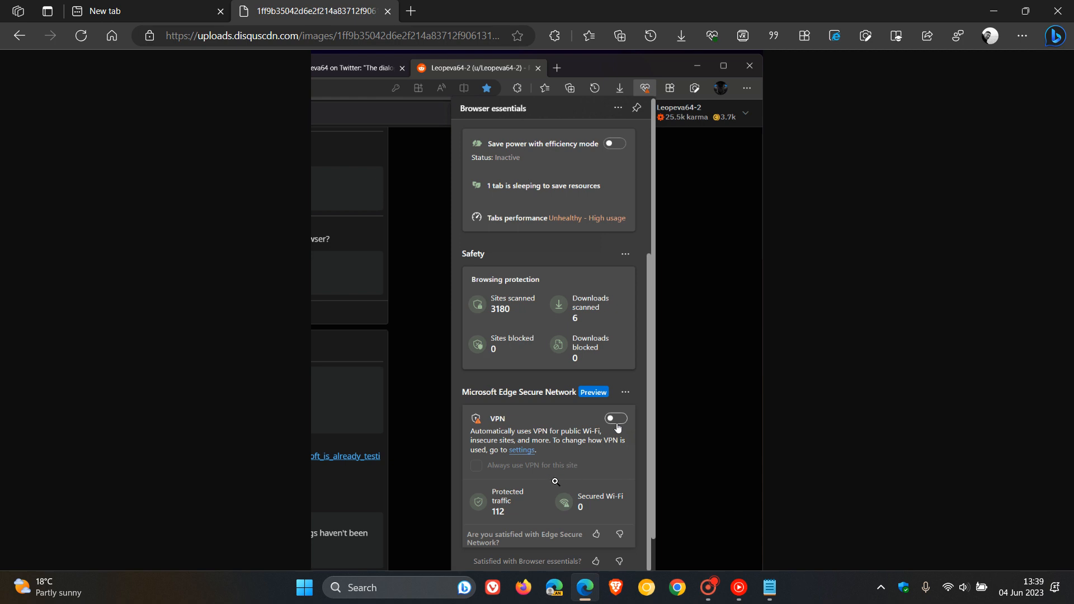
left_click(100, 11)
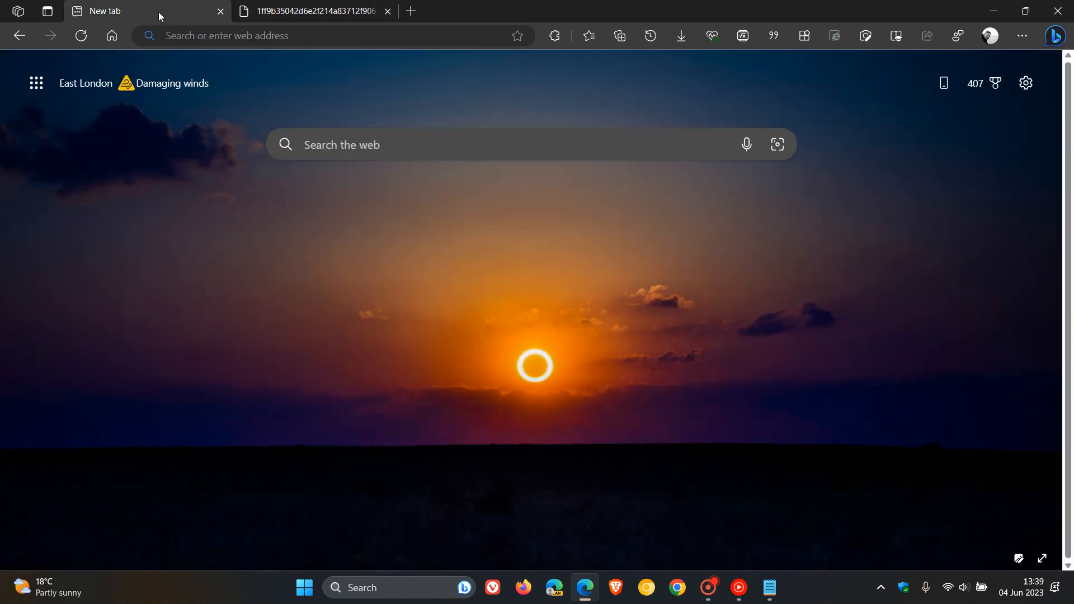
mouse_move(722, 123)
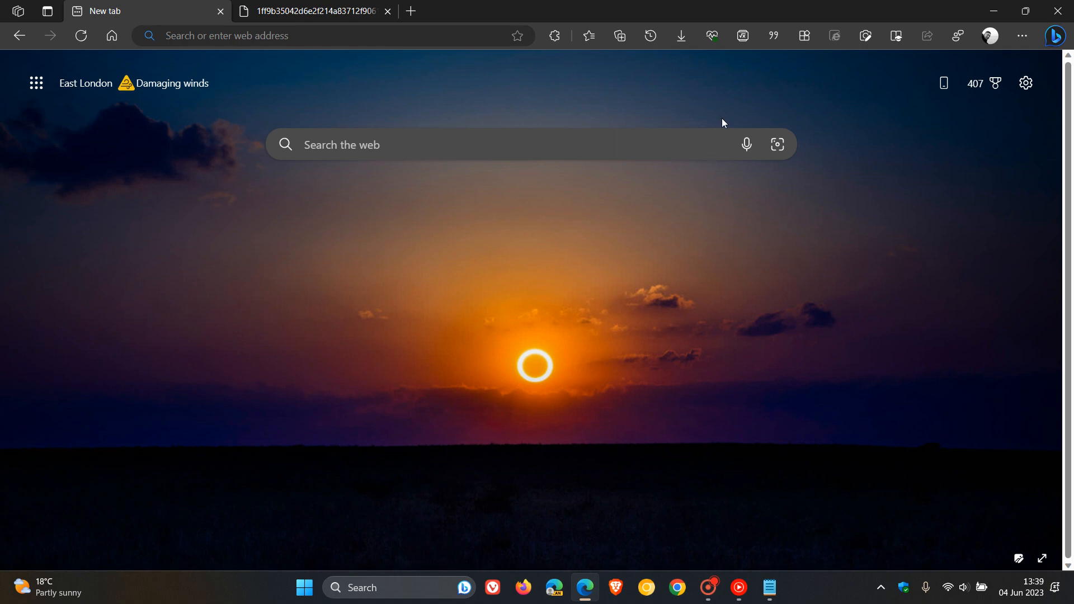
Reopen Browser essentials showing efficiency mode active and healthy tab performance for comparison
left_click(712, 36)
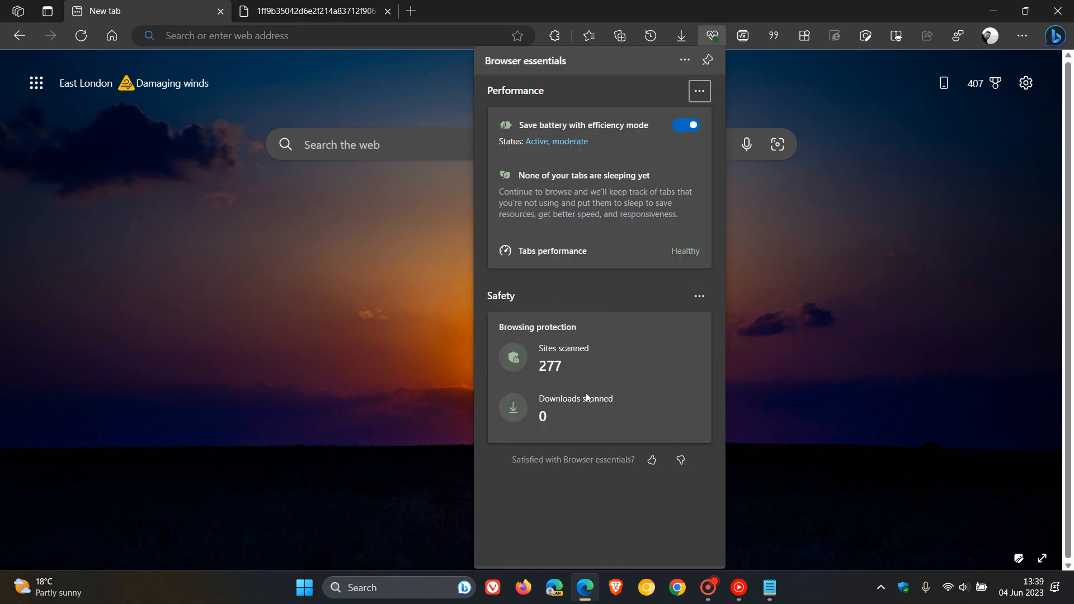
mouse_move(622, 379)
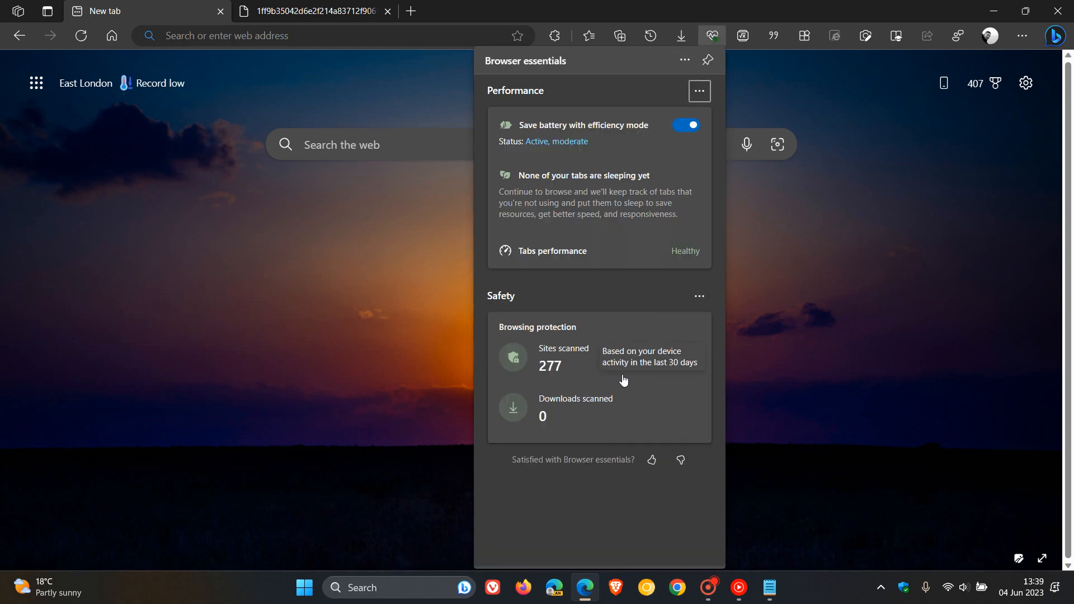
mouse_move(780, 359)
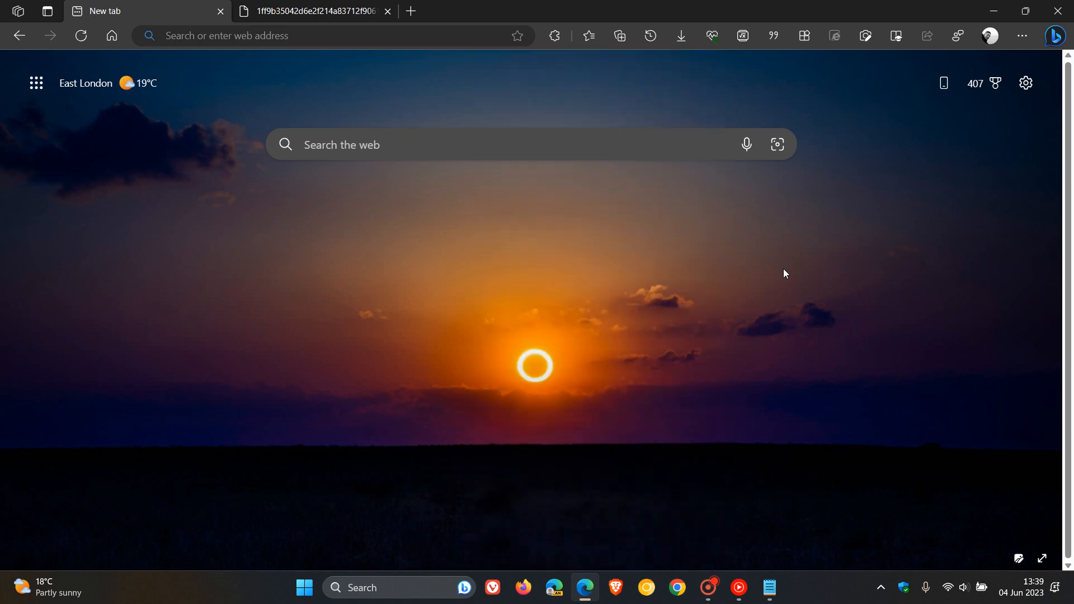
mouse_move(672, 114)
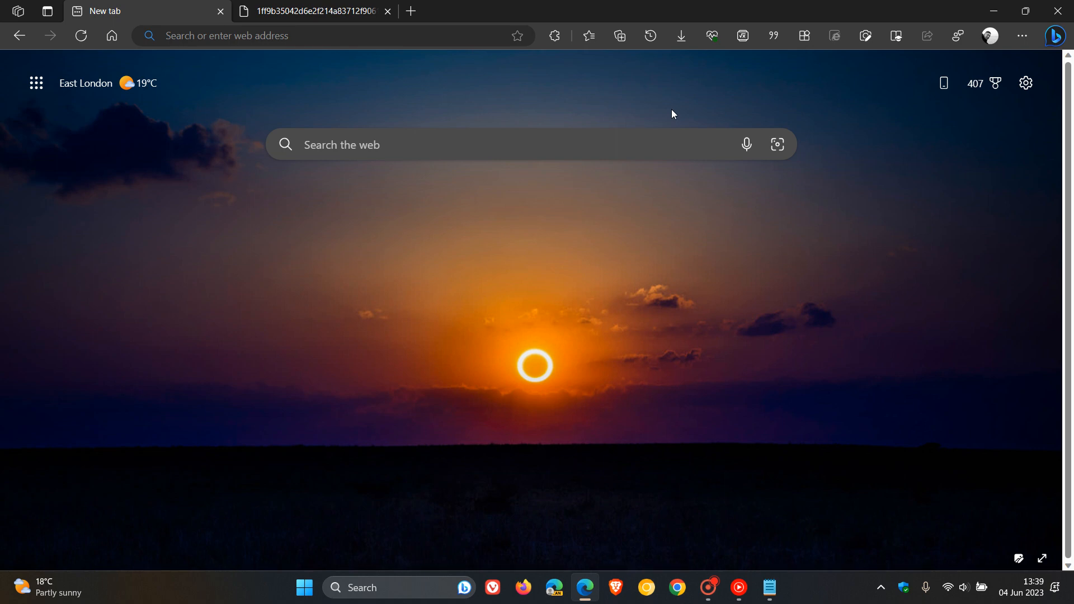